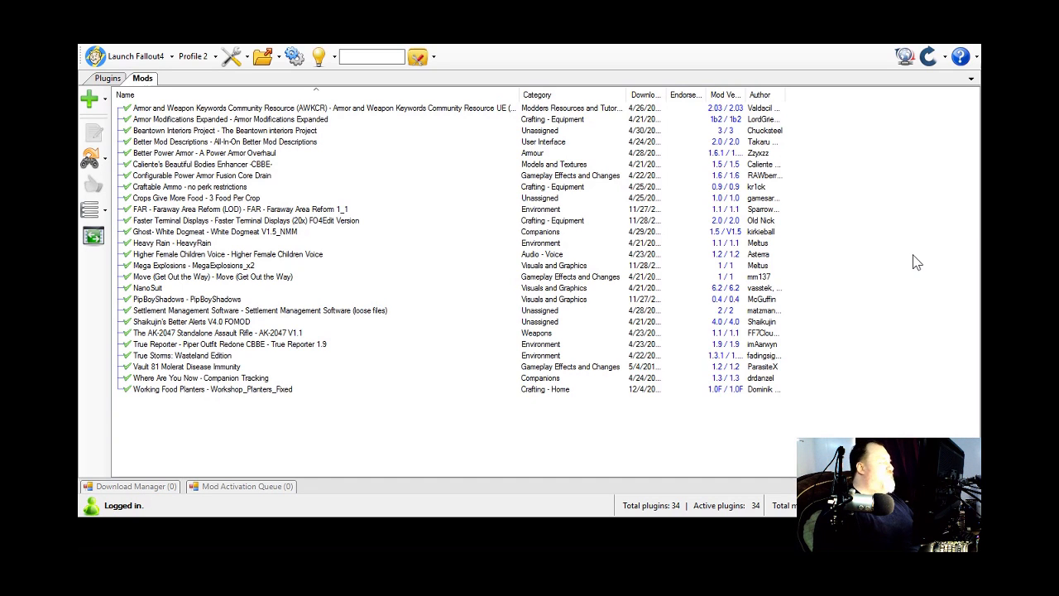
{"action": "mouse_move", "coordinate": [406, 169]}
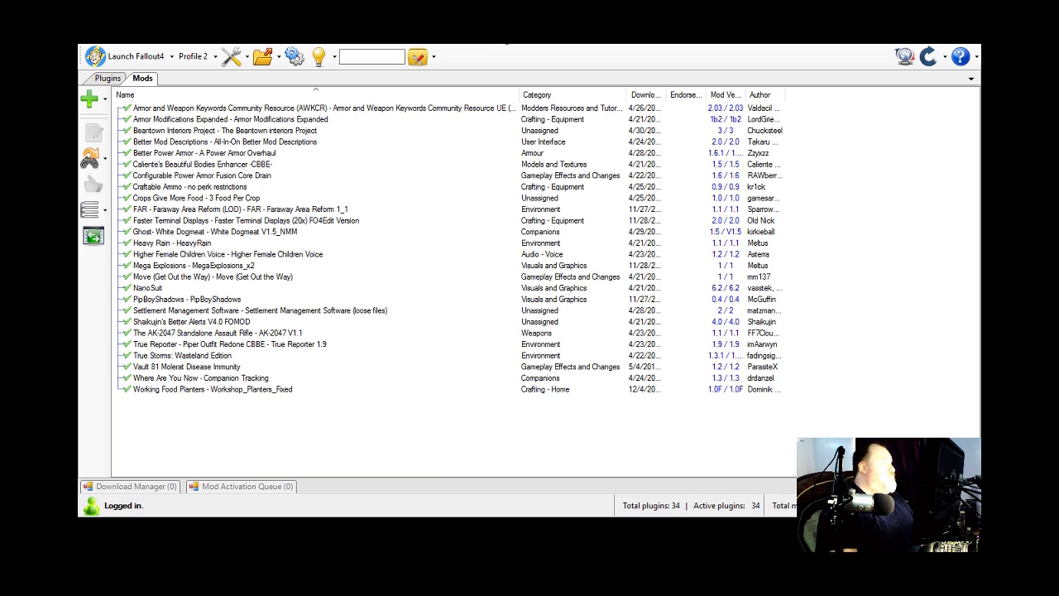
{"action": "mouse_move", "coordinate": [505, 54]}
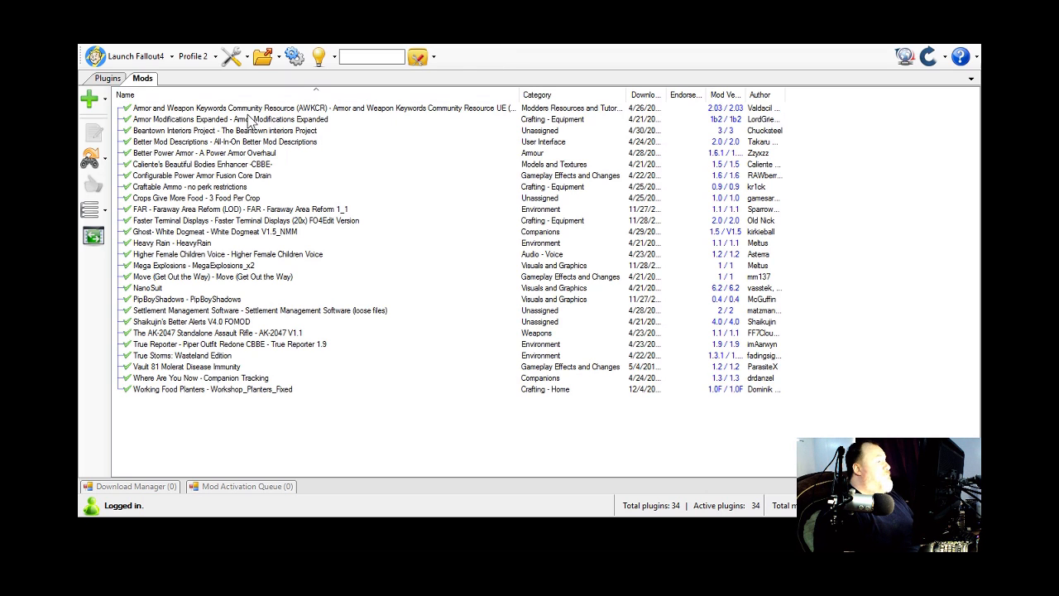
{"action": "mouse_move", "coordinate": [325, 397]}
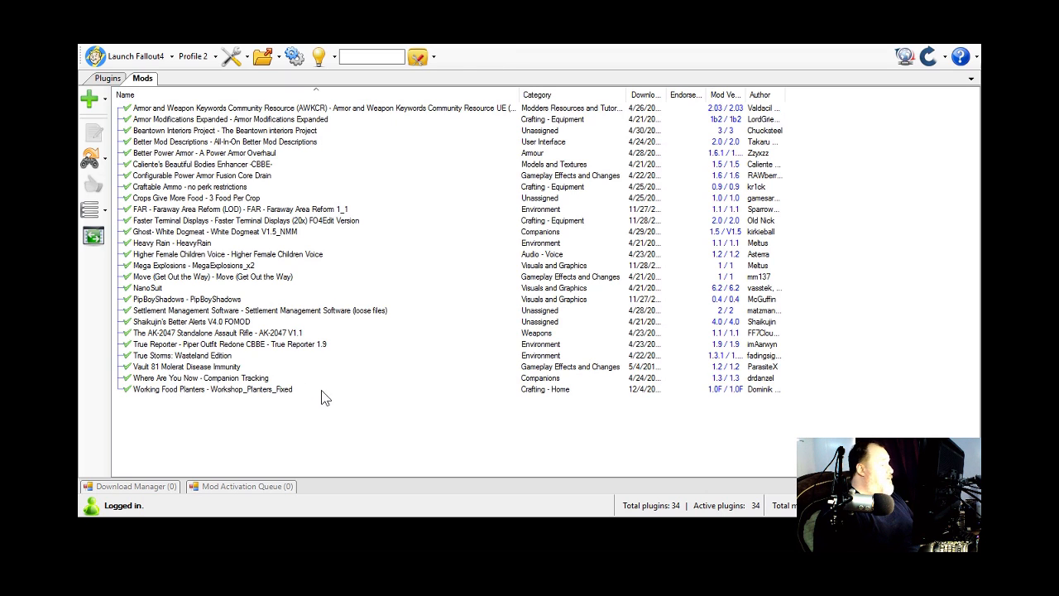
{"action": "mouse_move", "coordinate": [347, 407]}
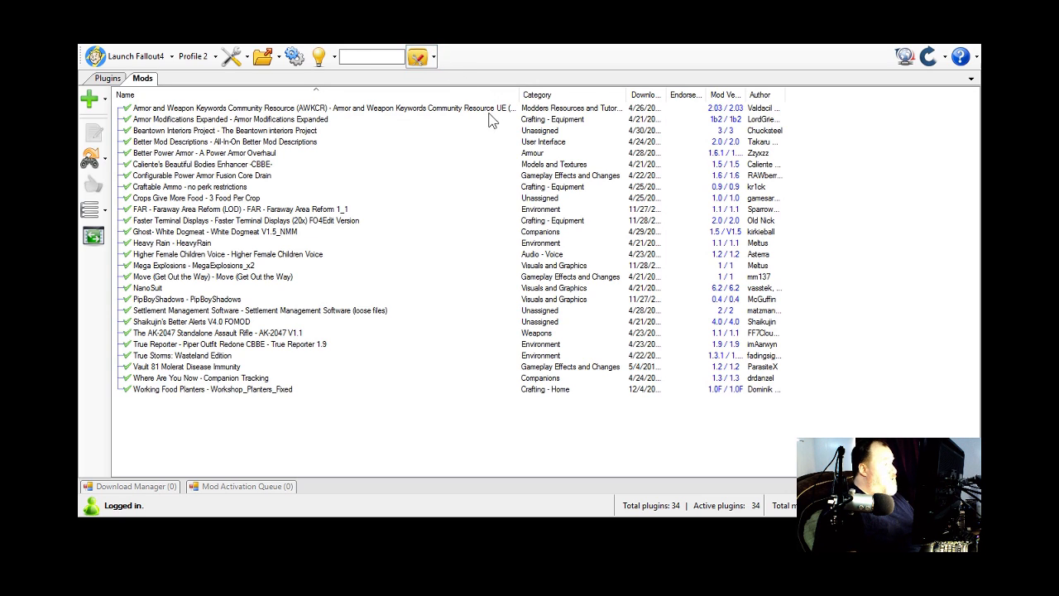
{"action": "mouse_move", "coordinate": [514, 131]}
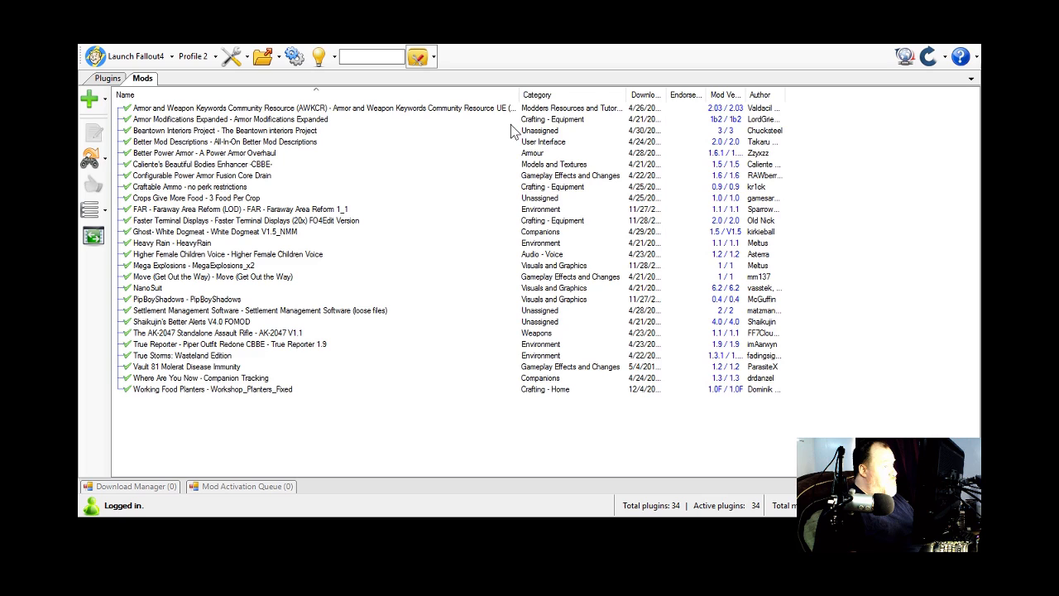
{"action": "mouse_move", "coordinate": [507, 79]}
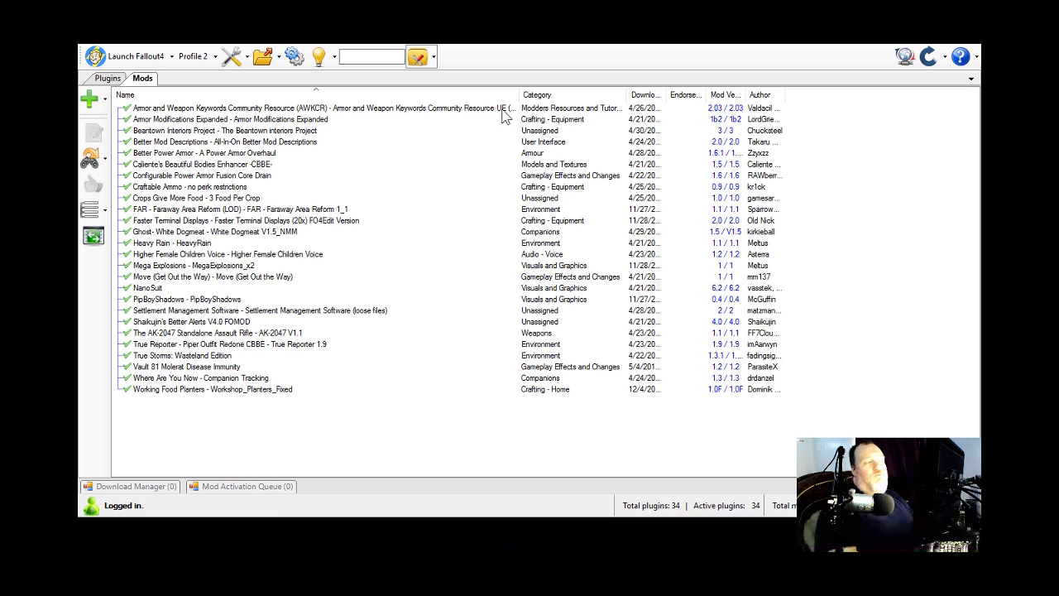
{"action": "mouse_move", "coordinate": [606, 52]}
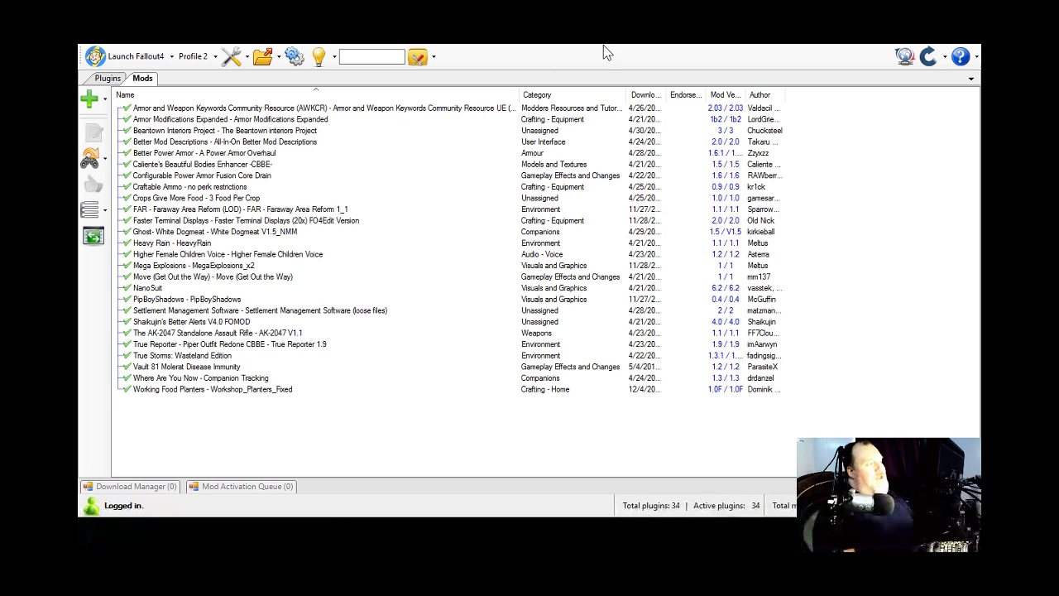
{"action": "mouse_move", "coordinate": [269, 220]}
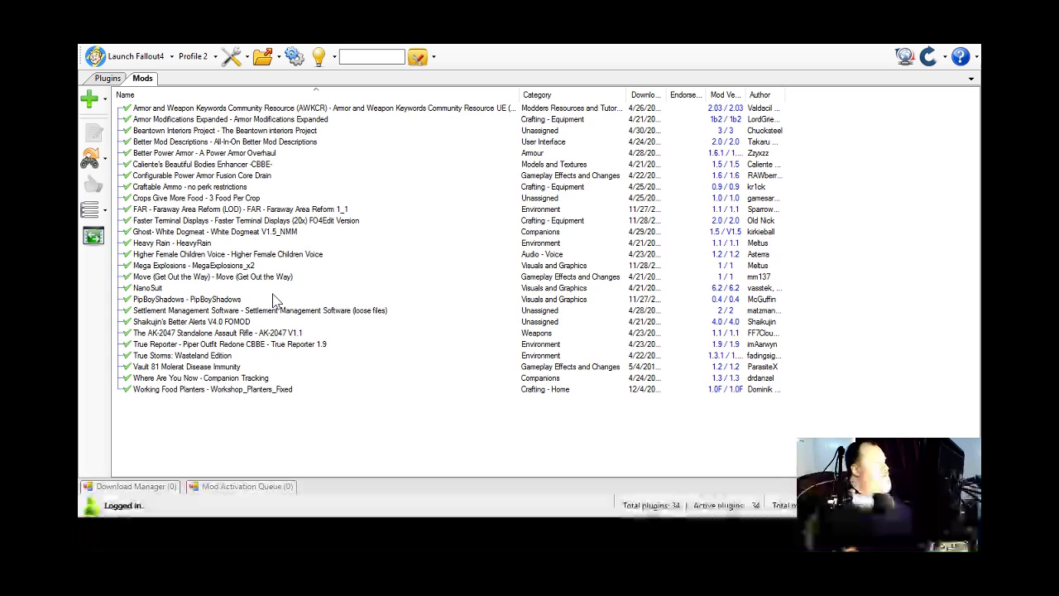
{"action": "mouse_move", "coordinate": [735, 73]}
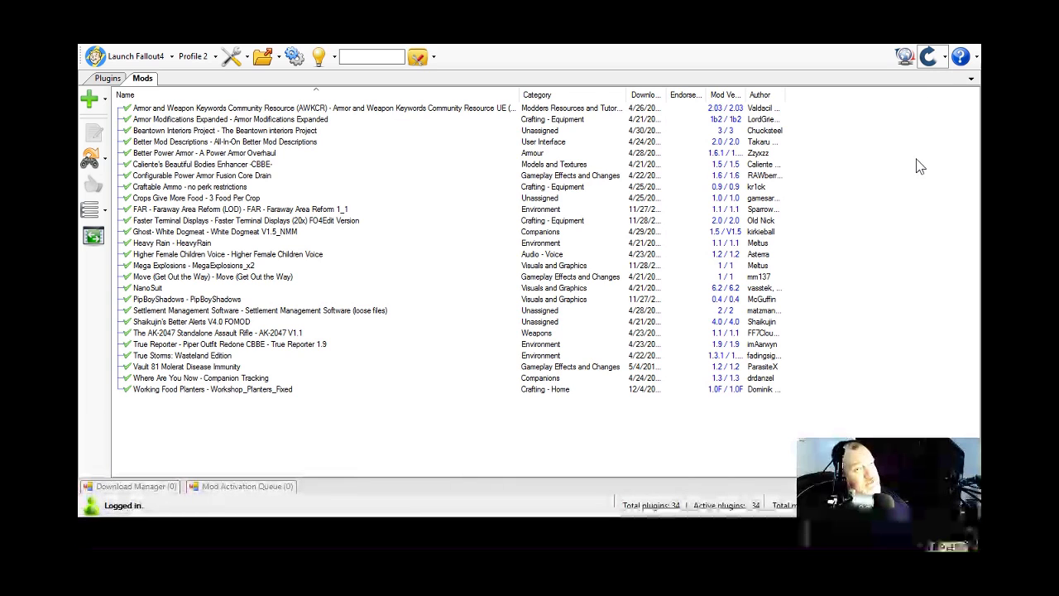
{"action": "mouse_move", "coordinate": [921, 75]}
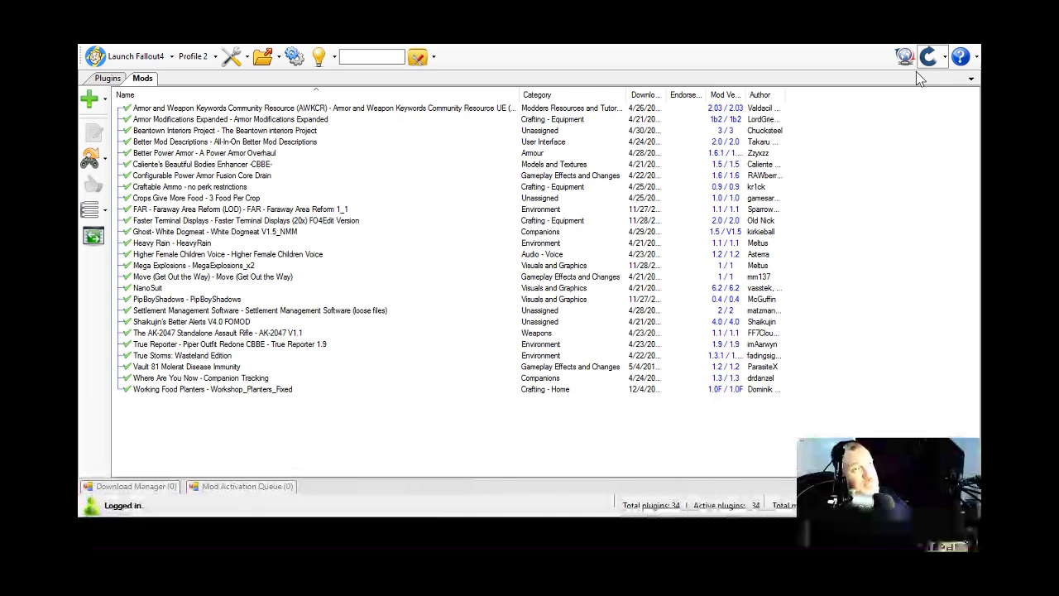
{"action": "mouse_move", "coordinate": [884, 106]}
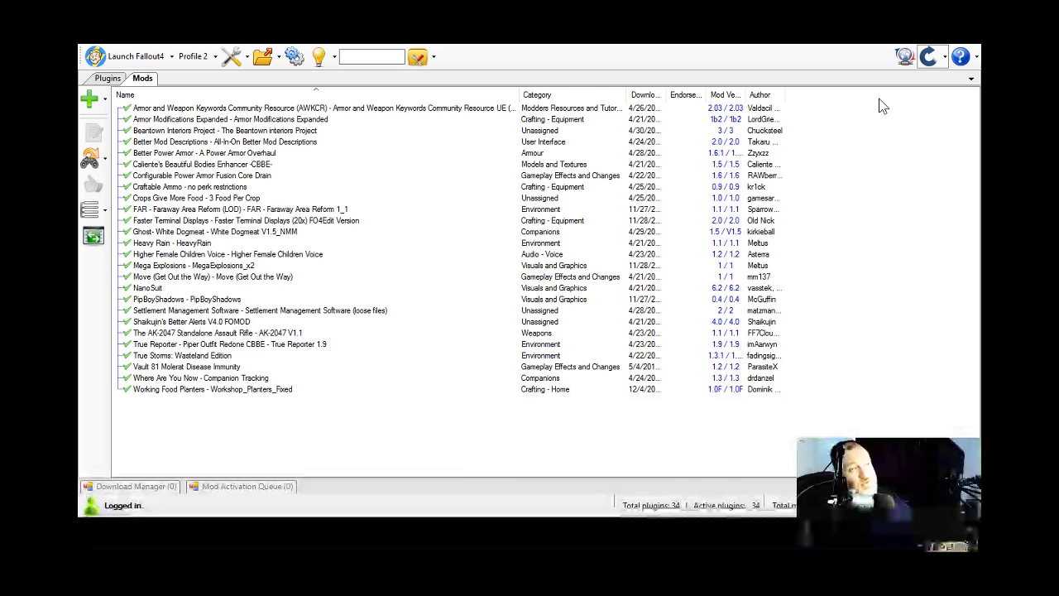
{"action": "mouse_move", "coordinate": [897, 191]}
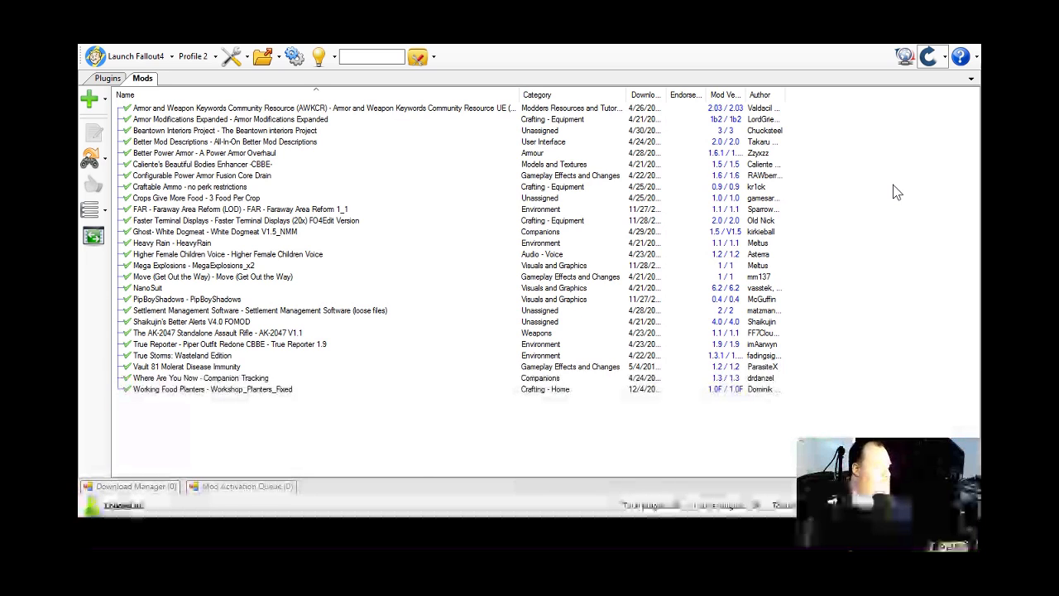
{"action": "mouse_move", "coordinate": [905, 176]}
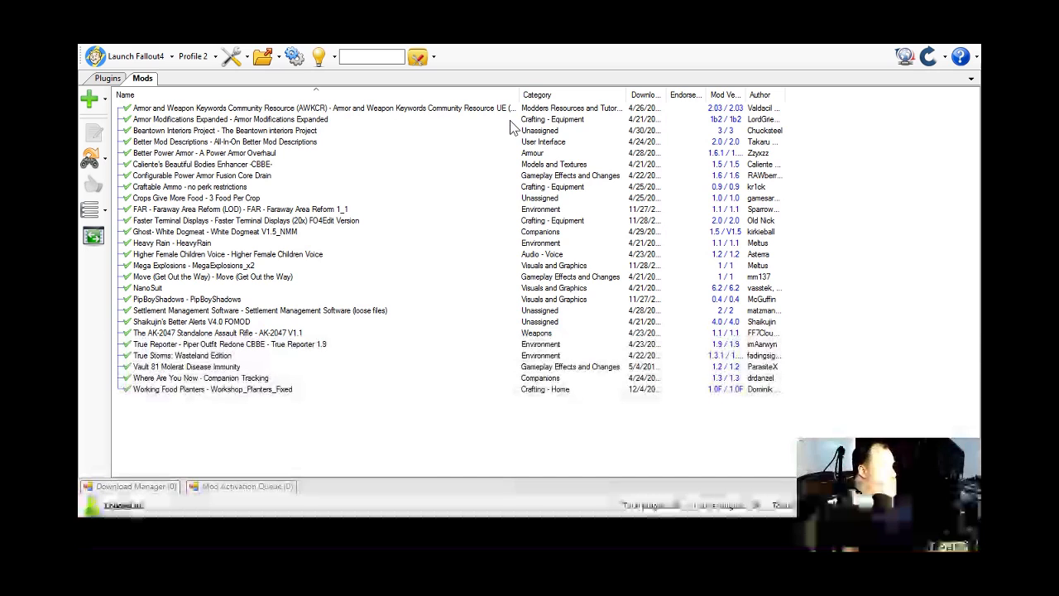
{"action": "mouse_move", "coordinate": [423, 242]}
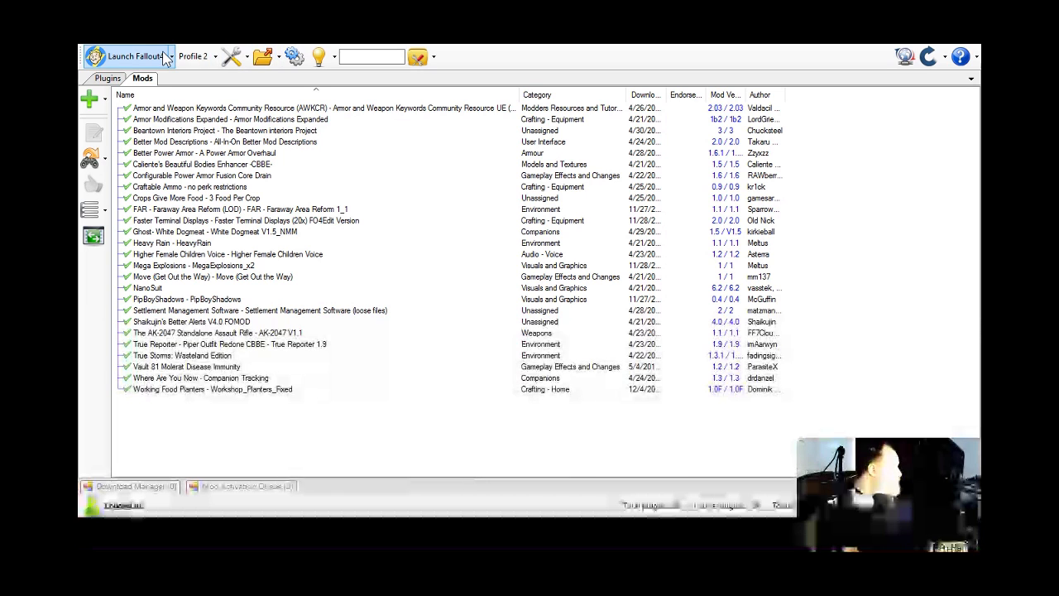
{"action": "mouse_move", "coordinate": [85, 102]}
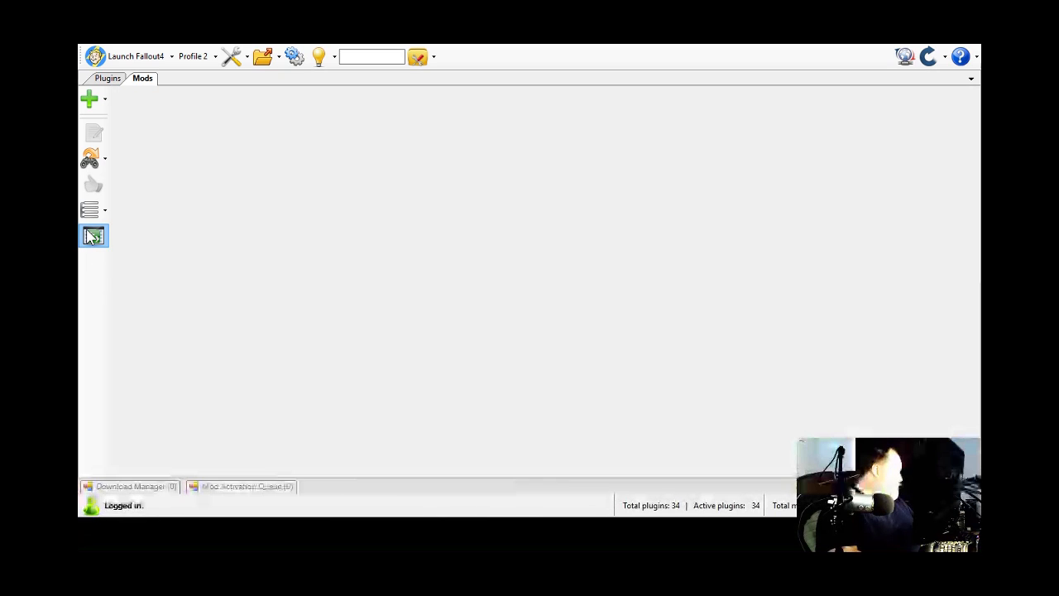
Switch Nexus Mod Manager to the Plugins tab showing the 34 enabled Fallout 4 plugins
{"action": "left_click", "coordinate": [93, 209]}
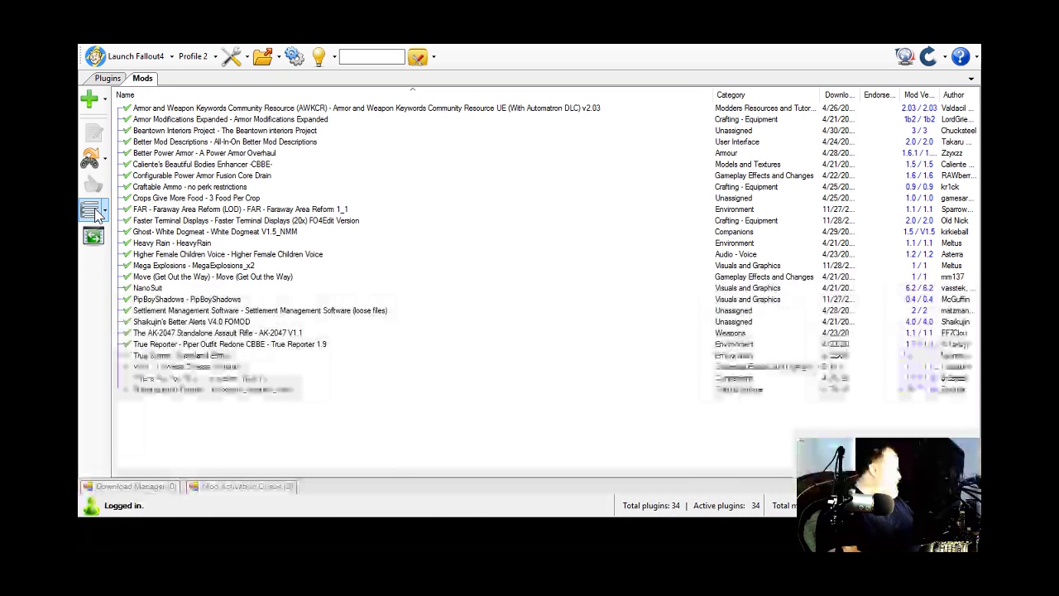
{"action": "left_click", "coordinate": [100, 76]}
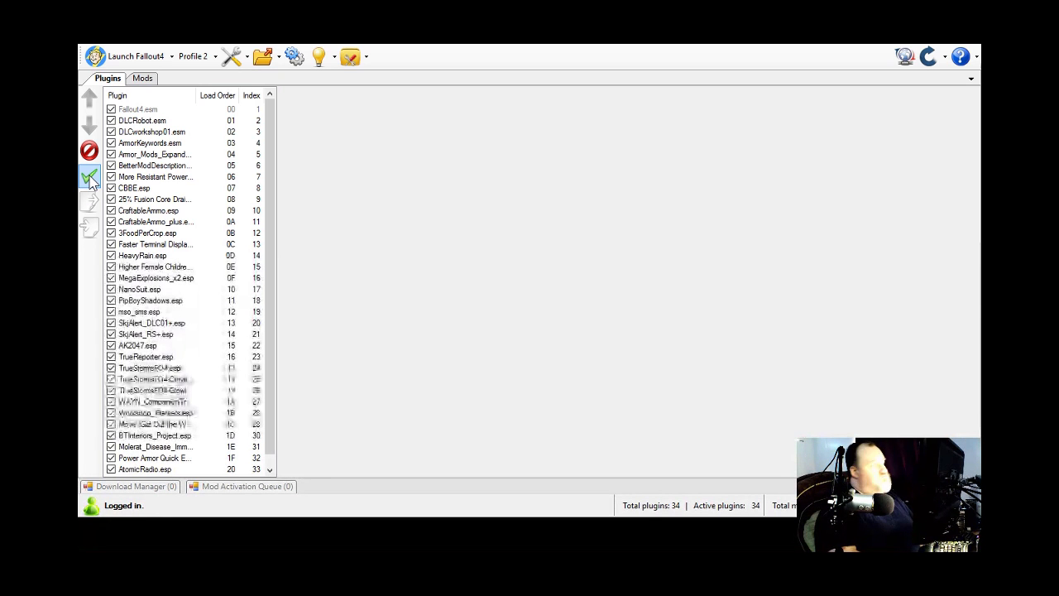
{"action": "left_click", "coordinate": [140, 78]}
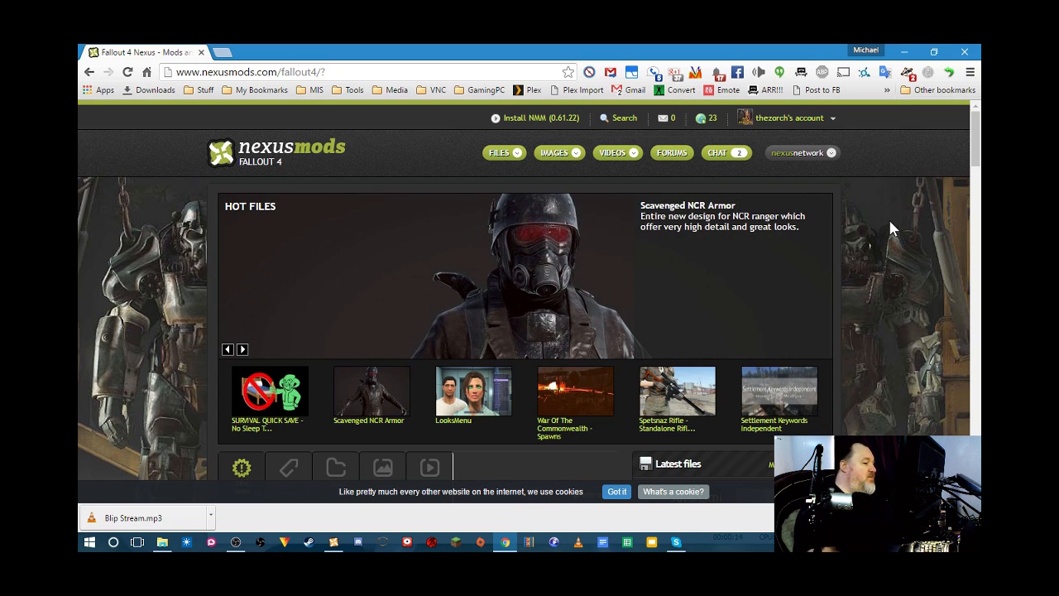
{"action": "scroll", "scroll_direction": "down", "scroll_amount": 3}
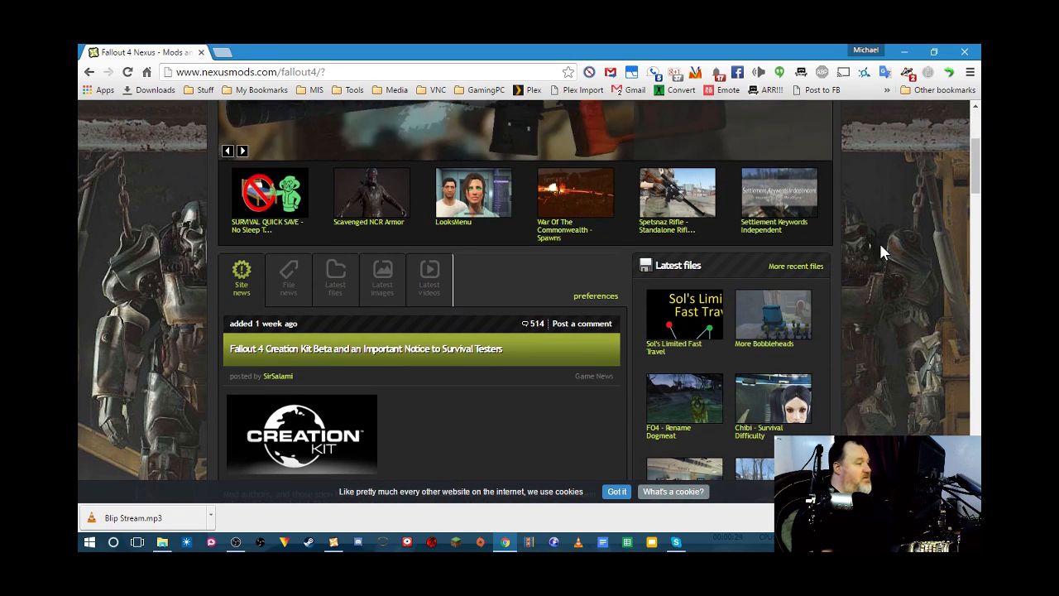
{"action": "scroll", "scroll_direction": "down", "scroll_amount": 3}
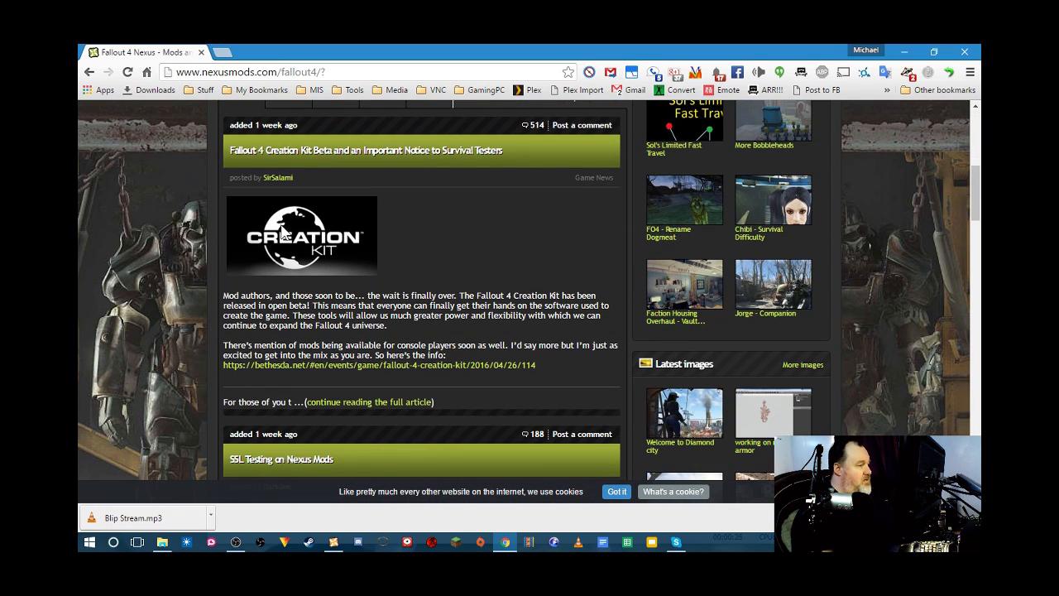
{"action": "scroll", "scroll_direction": "up", "scroll_amount": 3}
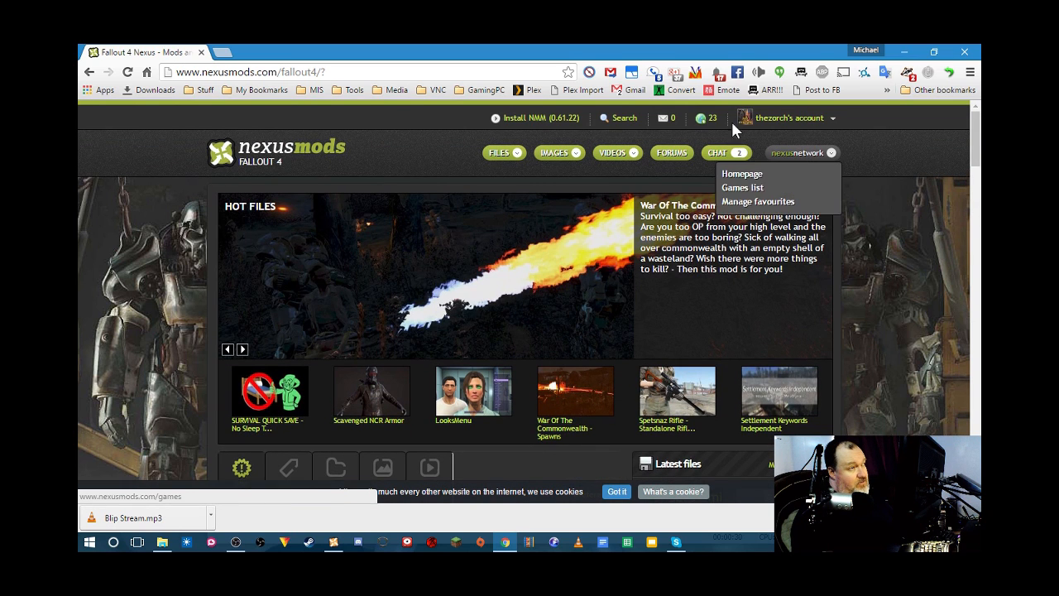
{"action": "mouse_move", "coordinate": [780, 169]}
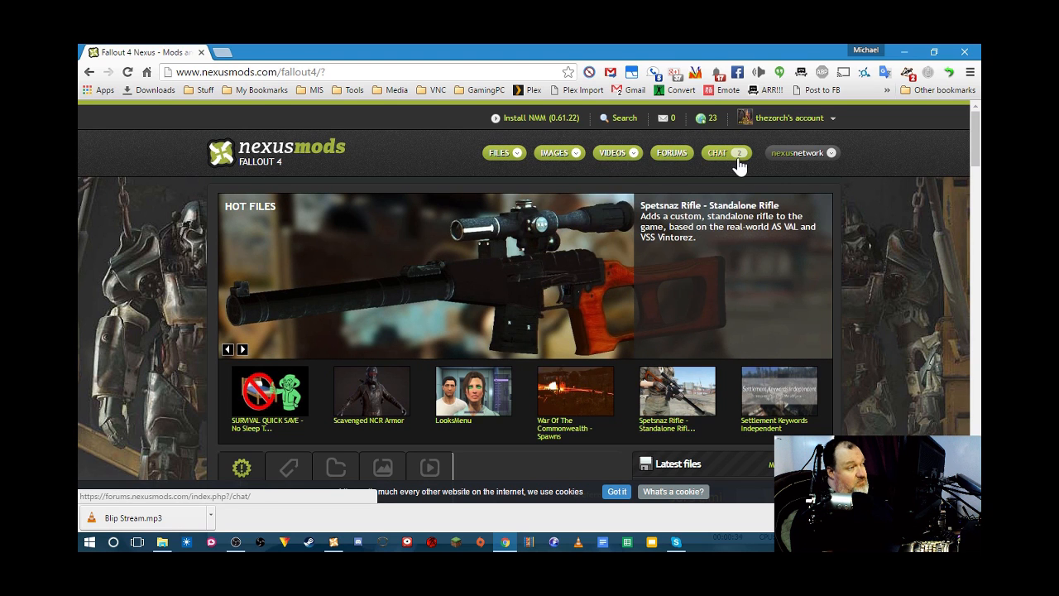
{"action": "left_click", "coordinate": [499, 152]}
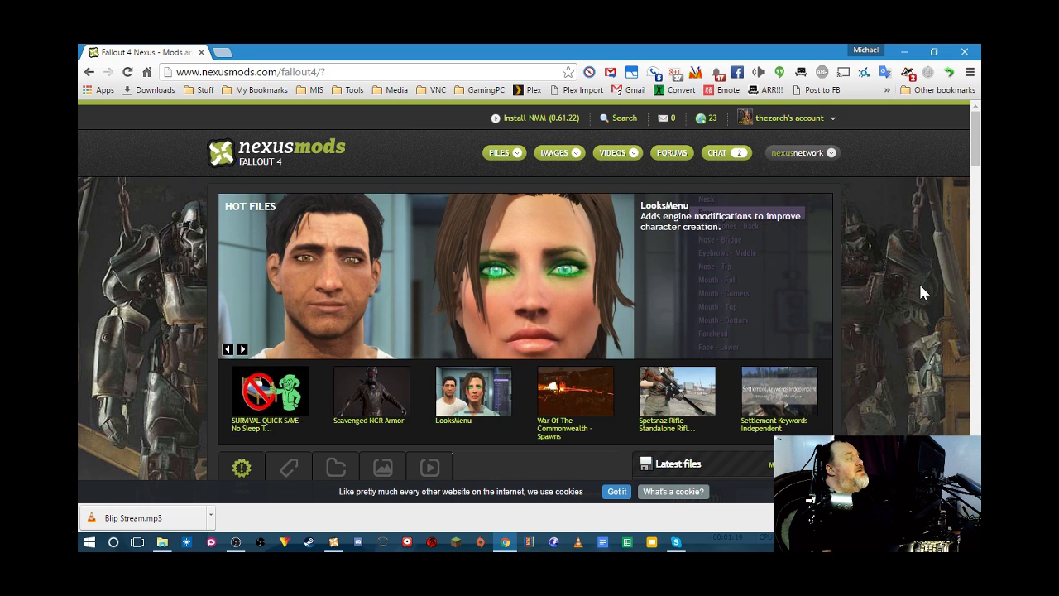
{"action": "mouse_move", "coordinate": [936, 288]}
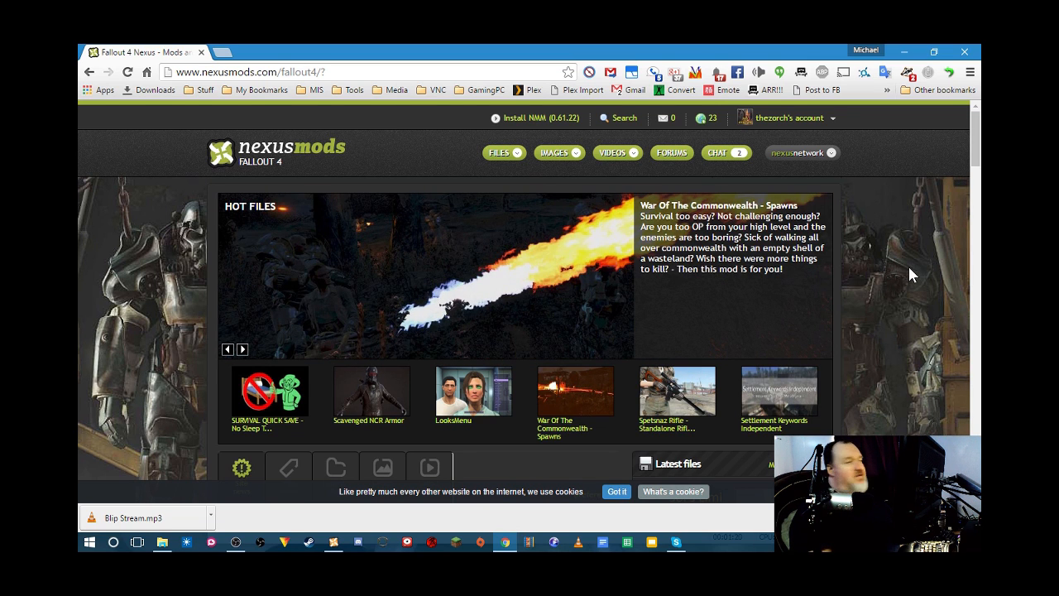
Choose Categories from the FILES dropdown and scroll the Fallout 4 category list
{"action": "left_click", "coordinate": [502, 152]}
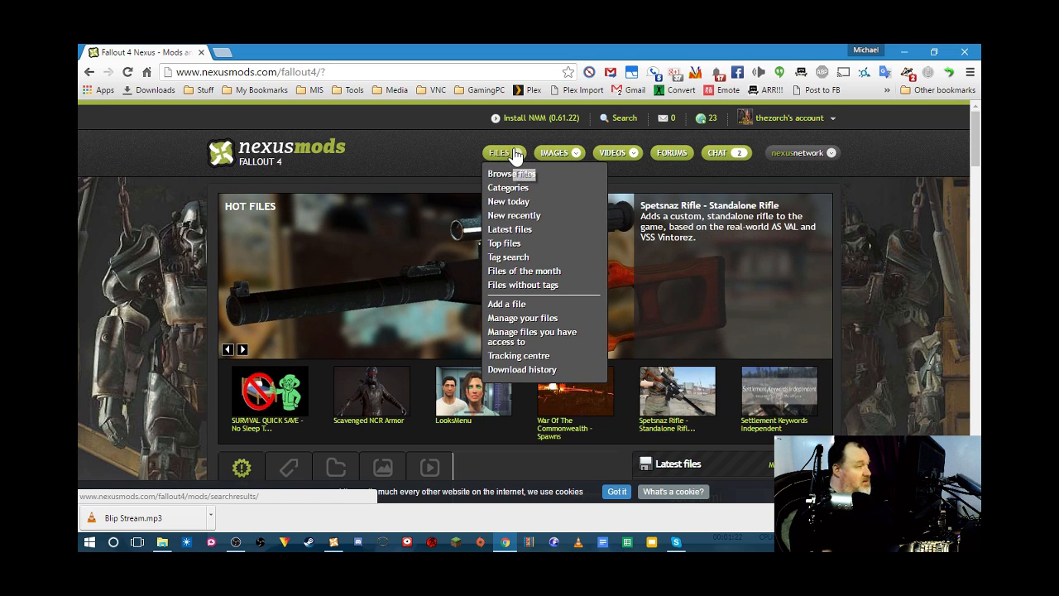
{"action": "mouse_move", "coordinate": [519, 196]}
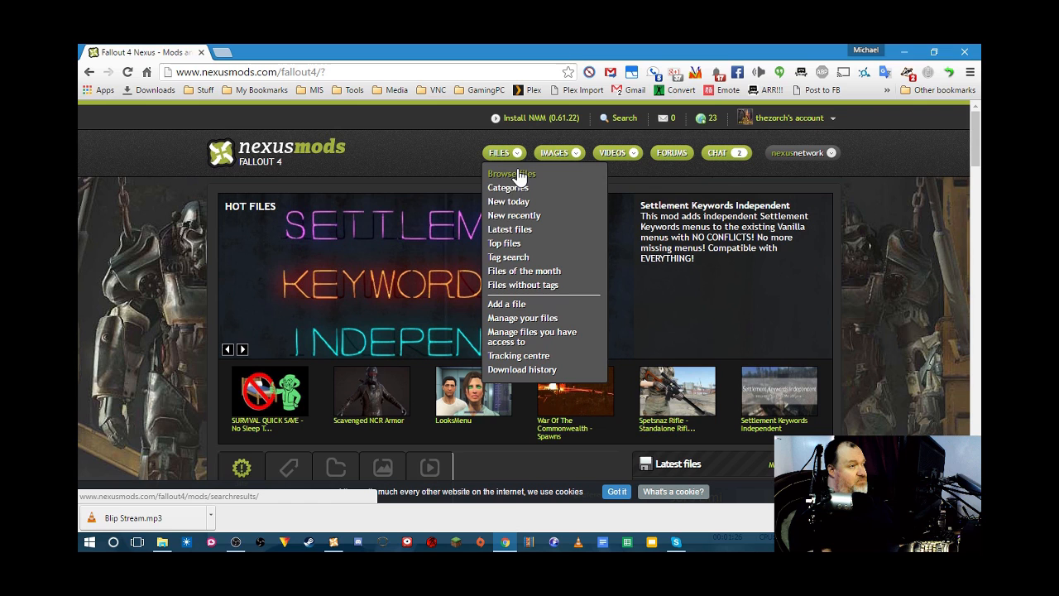
{"action": "left_click", "coordinate": [508, 187]}
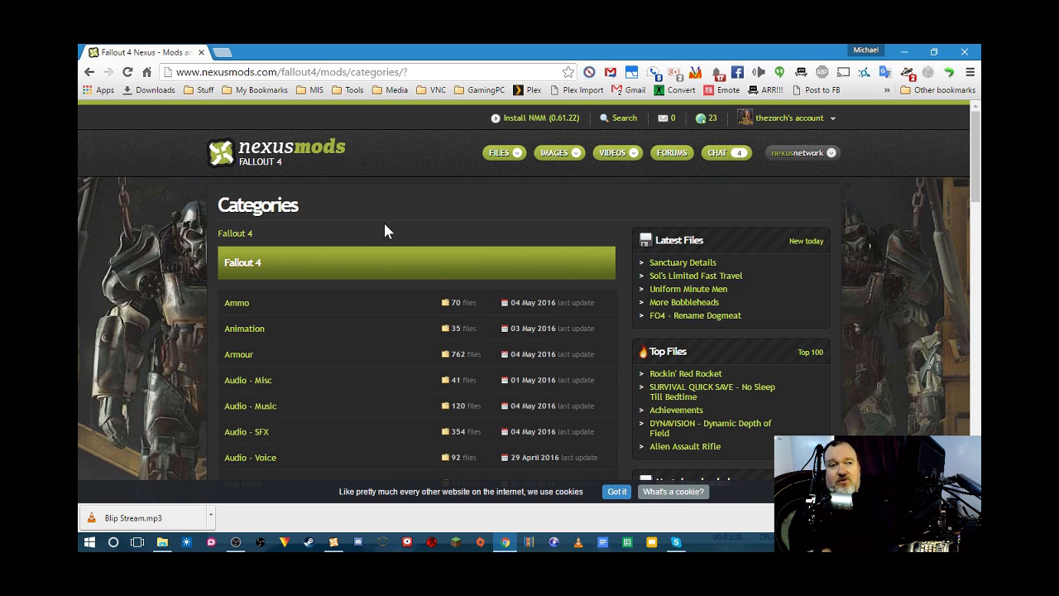
{"action": "scroll", "scroll_direction": "down", "scroll_amount": 3}
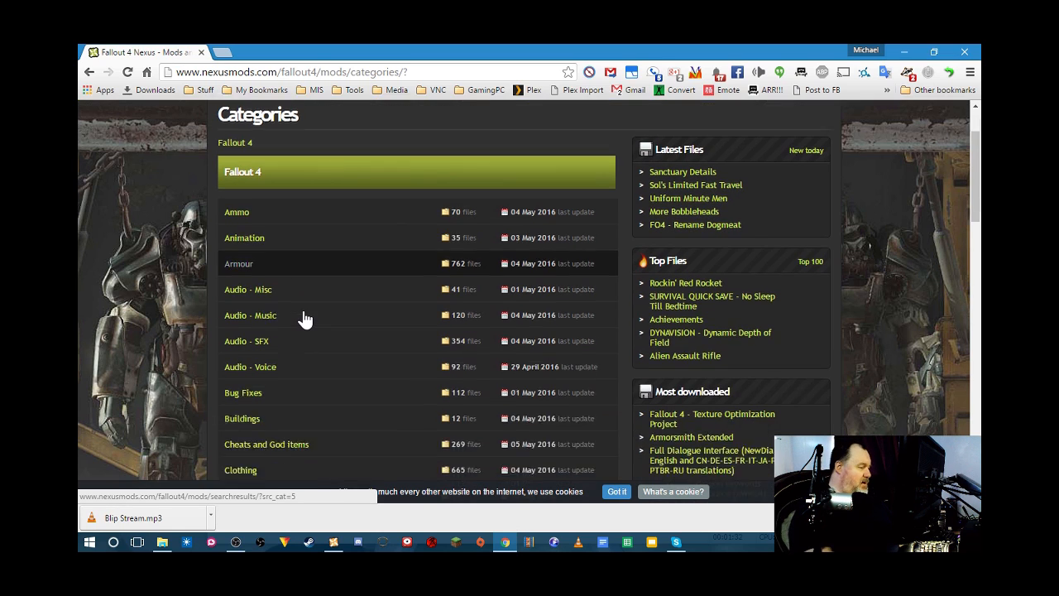
{"action": "scroll", "scroll_direction": "down", "scroll_amount": 3}
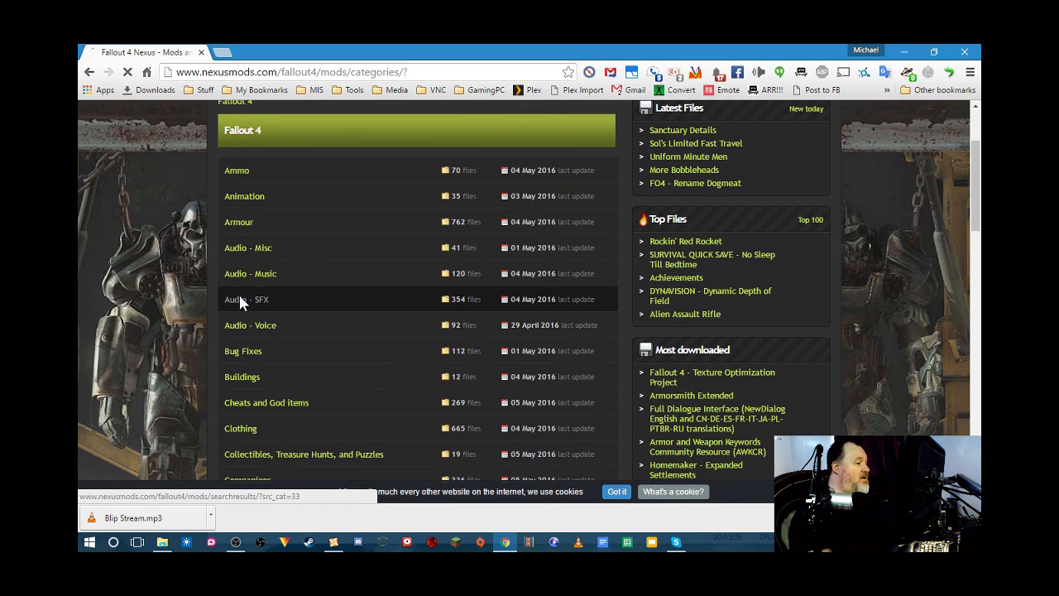
Open the Audio - SFX category and scroll through its first results
{"action": "left_click", "coordinate": [246, 300]}
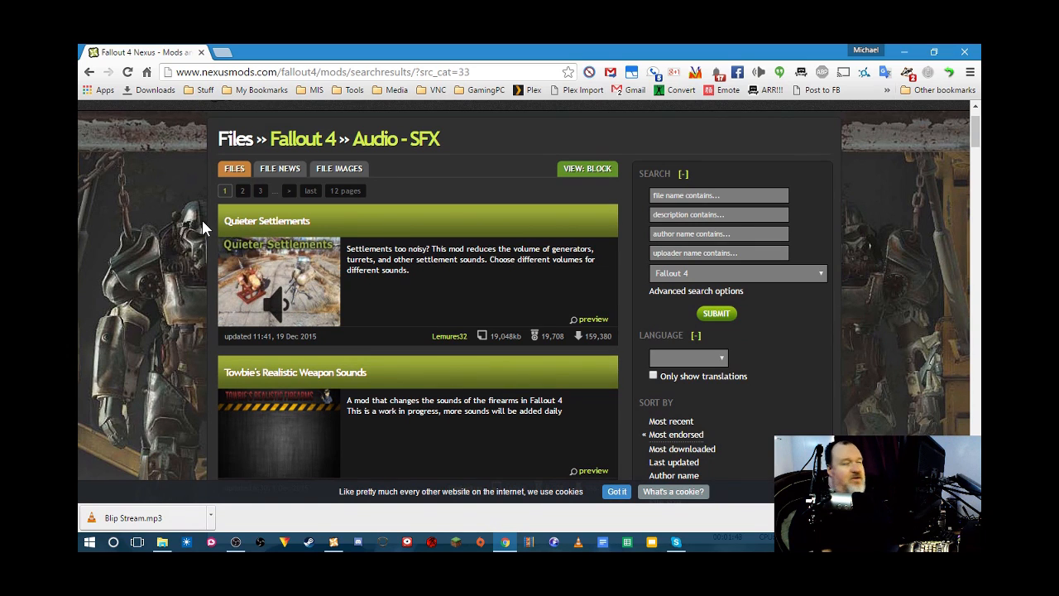
{"action": "scroll", "scroll_direction": "down", "scroll_amount": 3}
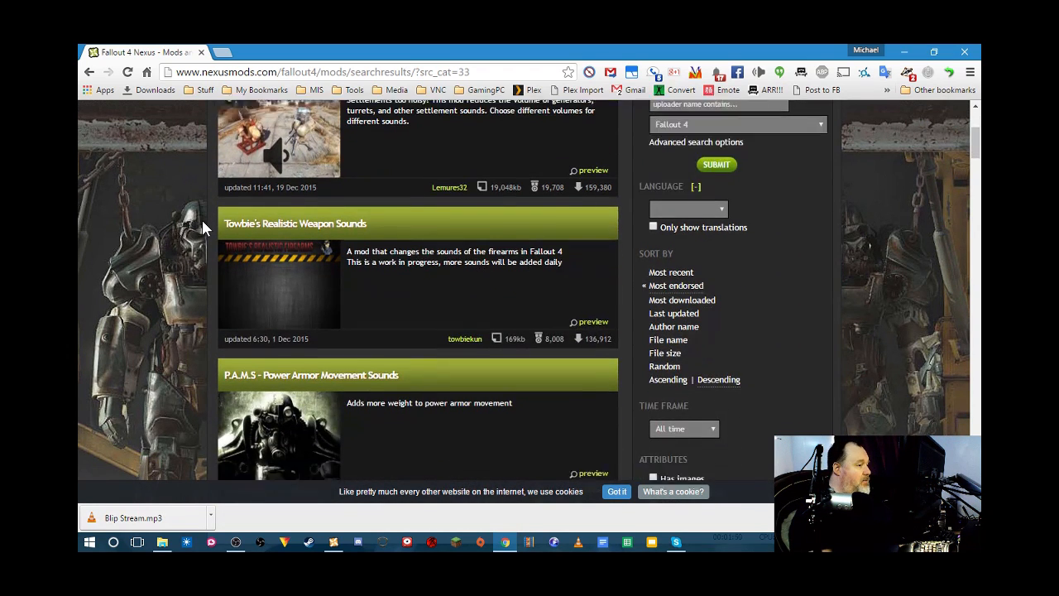
{"action": "scroll", "scroll_direction": "down", "scroll_amount": 3}
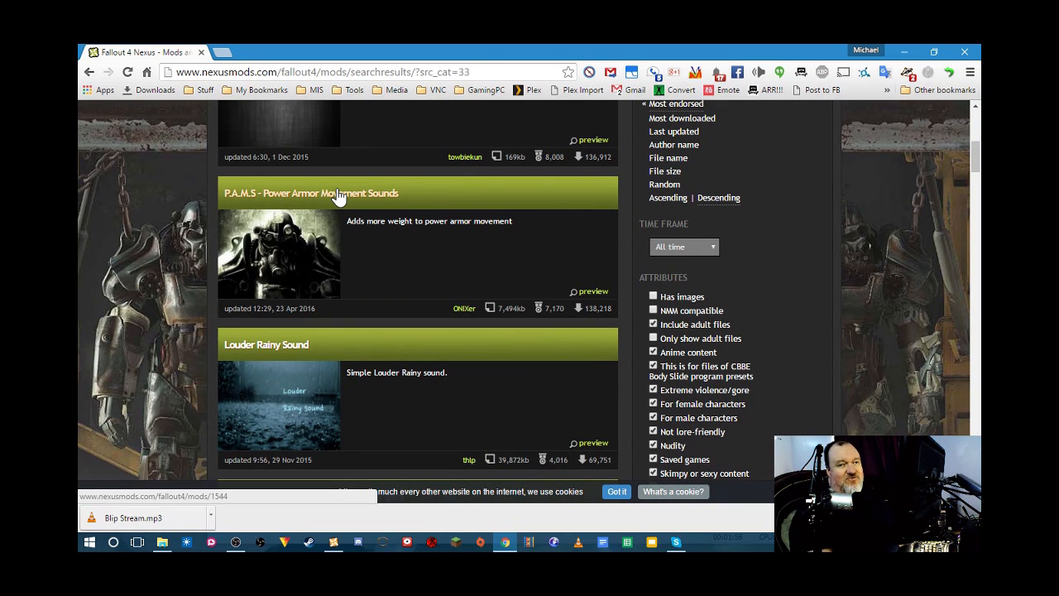
{"action": "scroll", "scroll_direction": "down", "scroll_amount": 3}
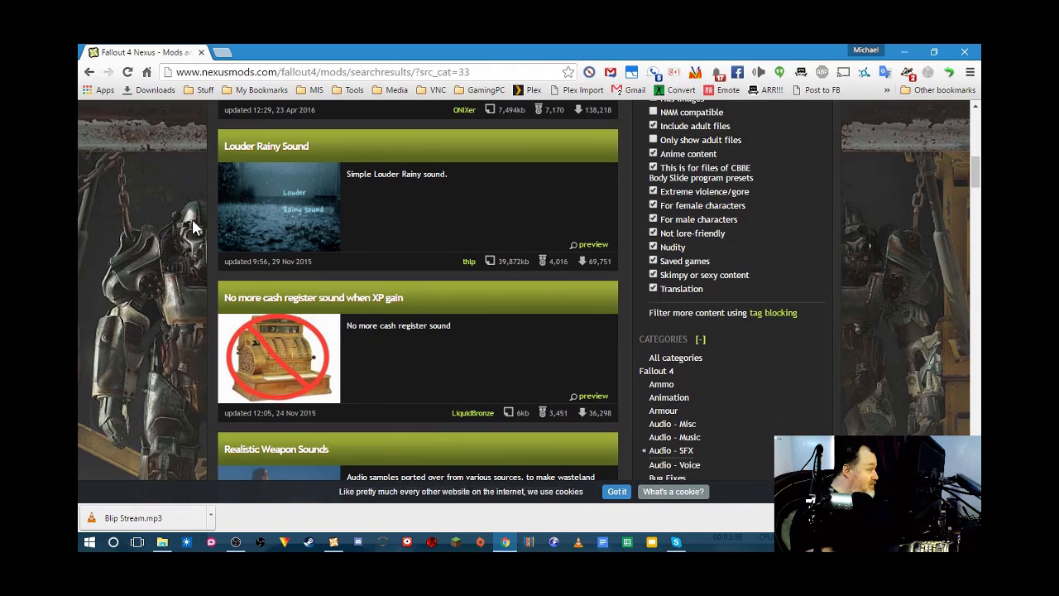
{"action": "scroll", "scroll_direction": "down", "scroll_amount": 3}
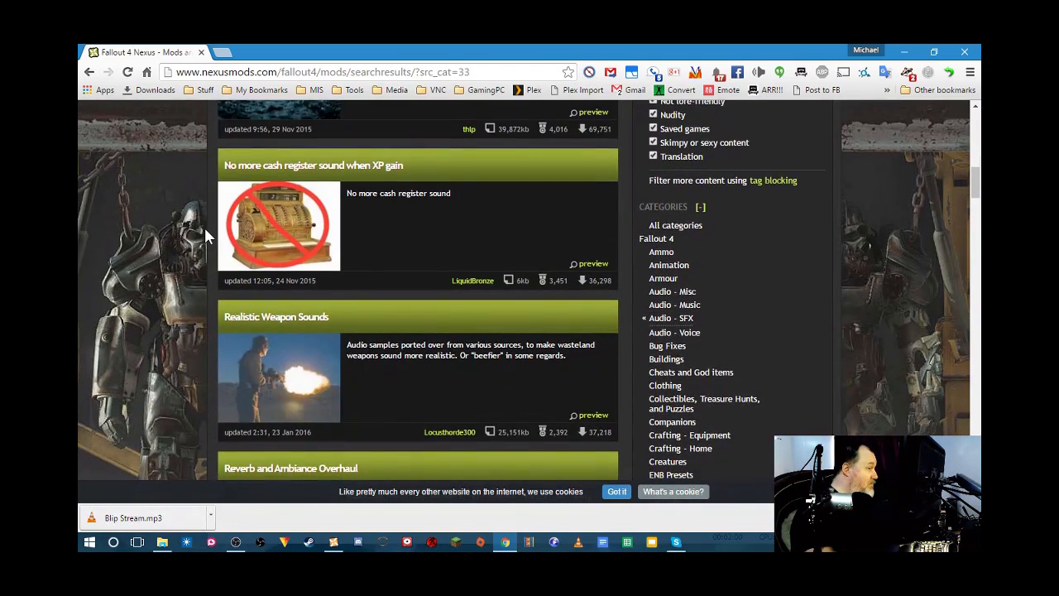
{"action": "scroll", "scroll_direction": "down", "scroll_amount": 3}
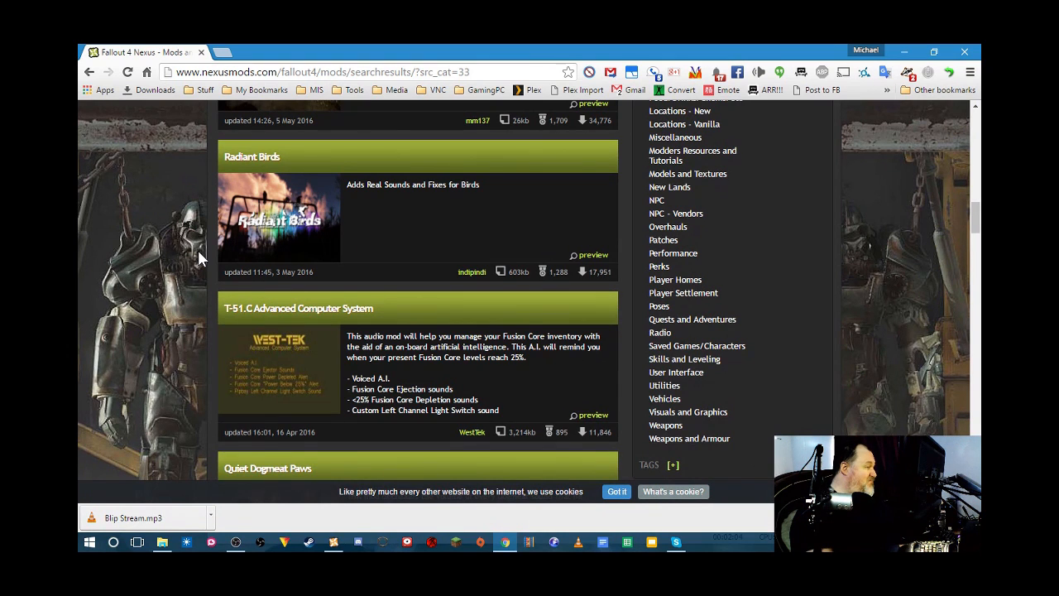
Scroll further down to the Car Sounds for Power Armor entry and select it
{"action": "scroll", "scroll_direction": "down", "scroll_amount": 3}
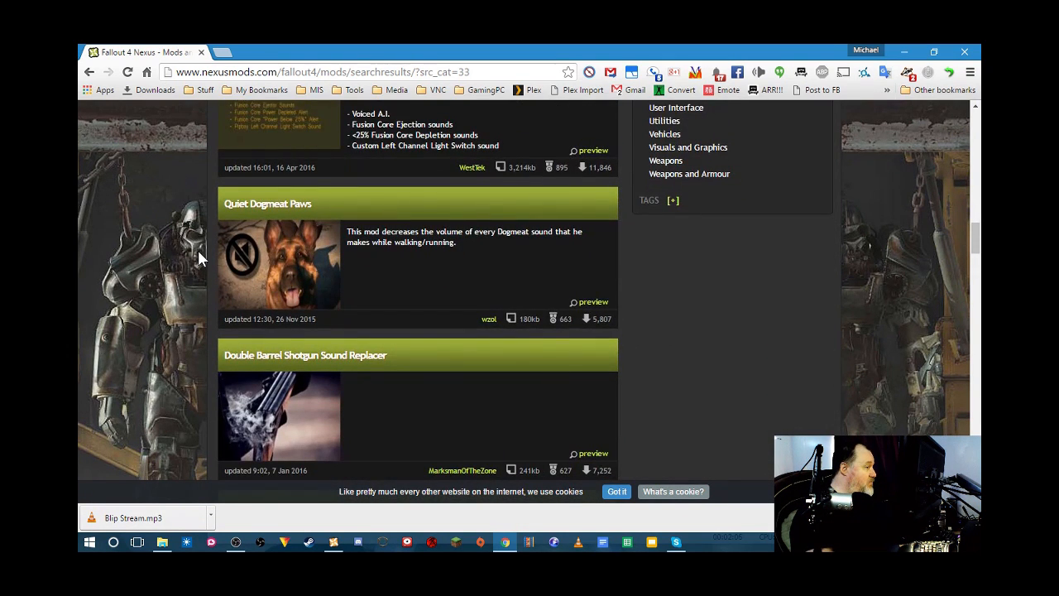
{"action": "scroll", "scroll_direction": "down", "scroll_amount": 3}
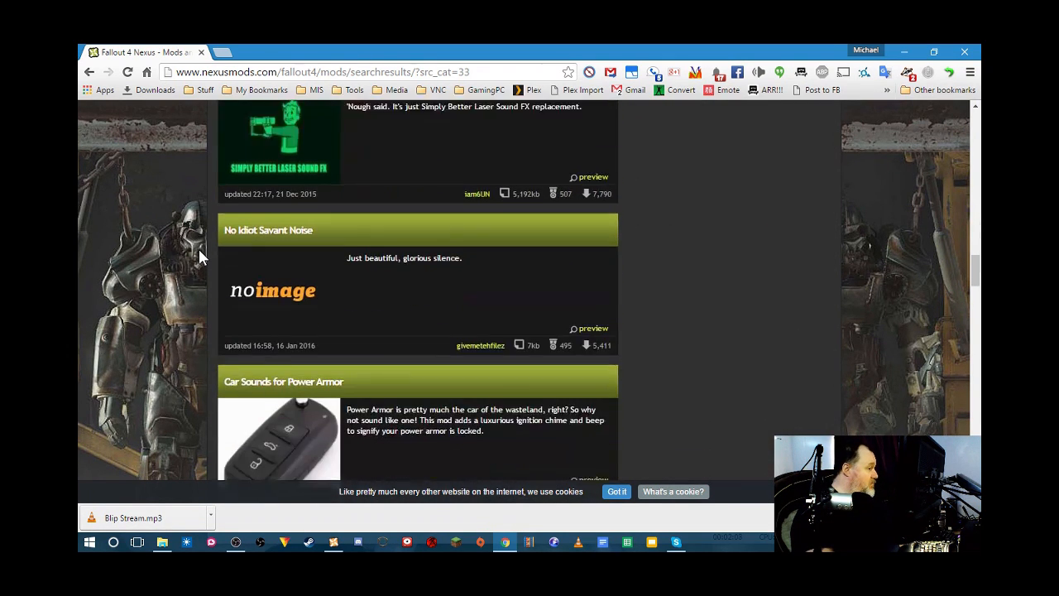
{"action": "scroll", "scroll_direction": "down", "scroll_amount": 3}
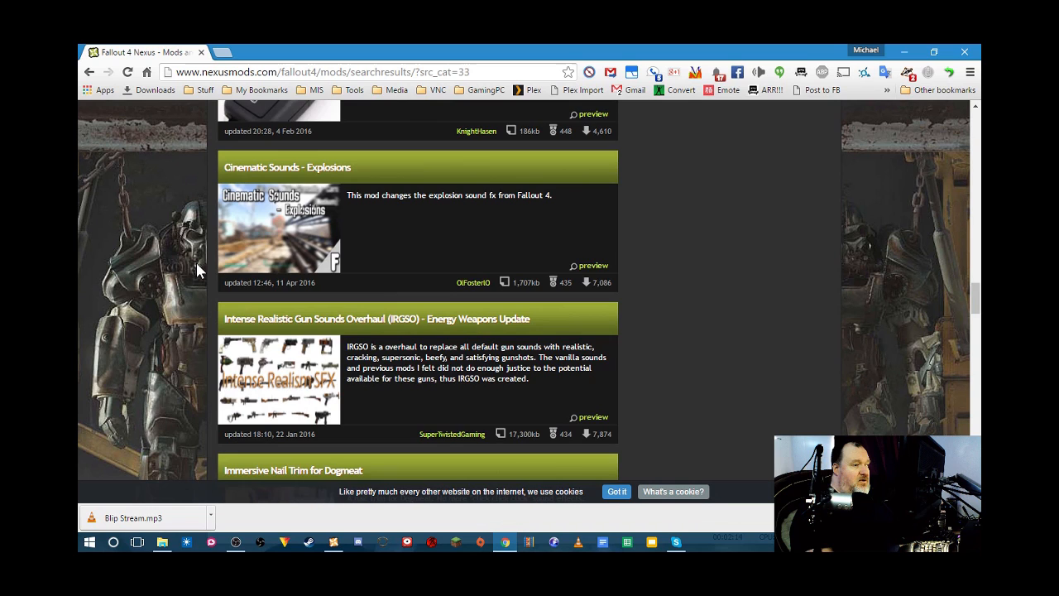
{"action": "scroll", "scroll_direction": "down", "scroll_amount": 3}
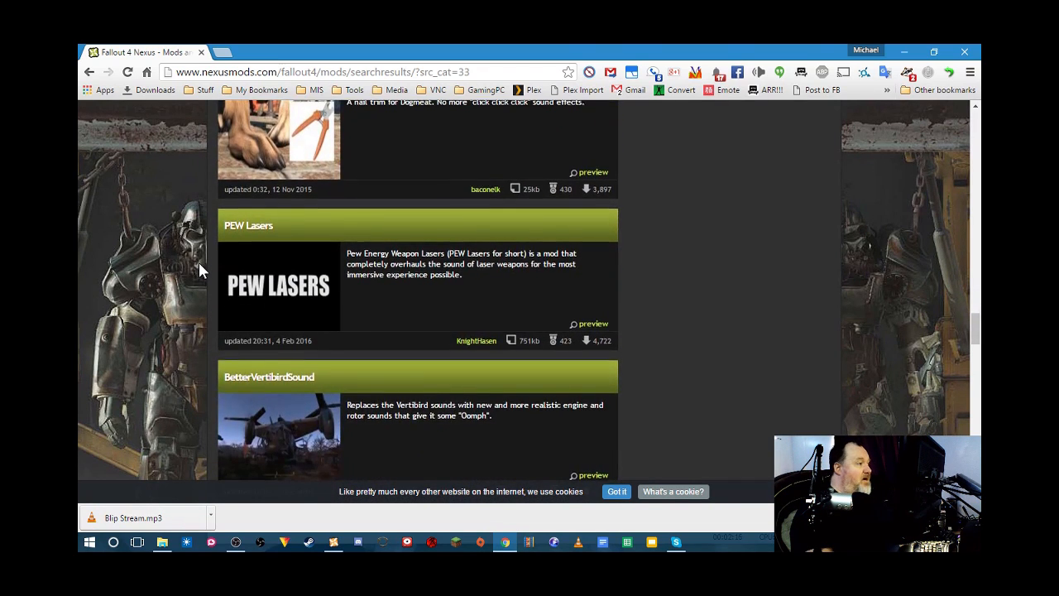
{"action": "scroll", "scroll_direction": "down", "scroll_amount": 3}
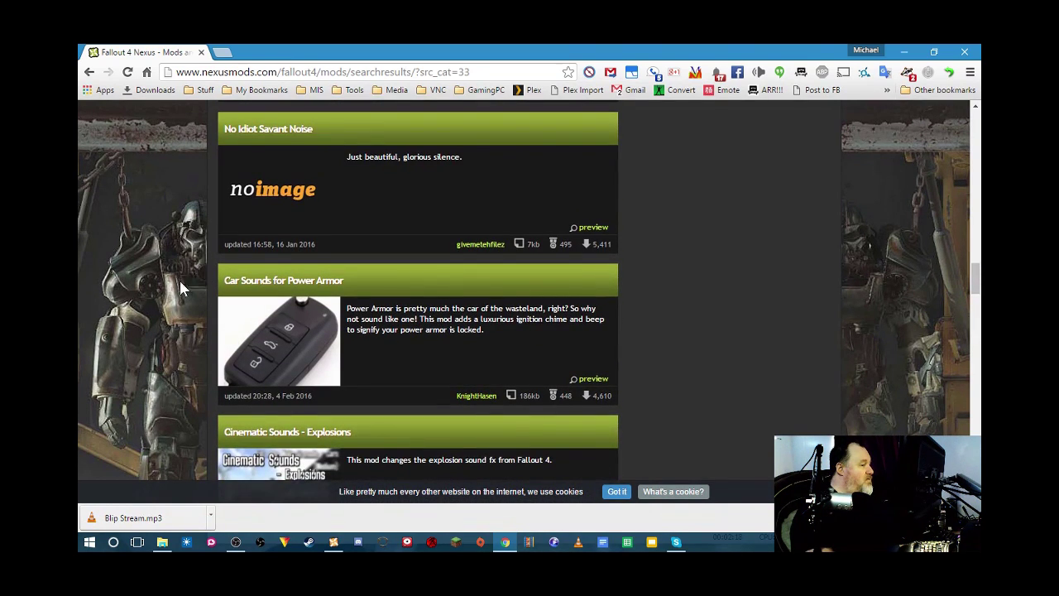
{"action": "left_click", "coordinate": [262, 279]}
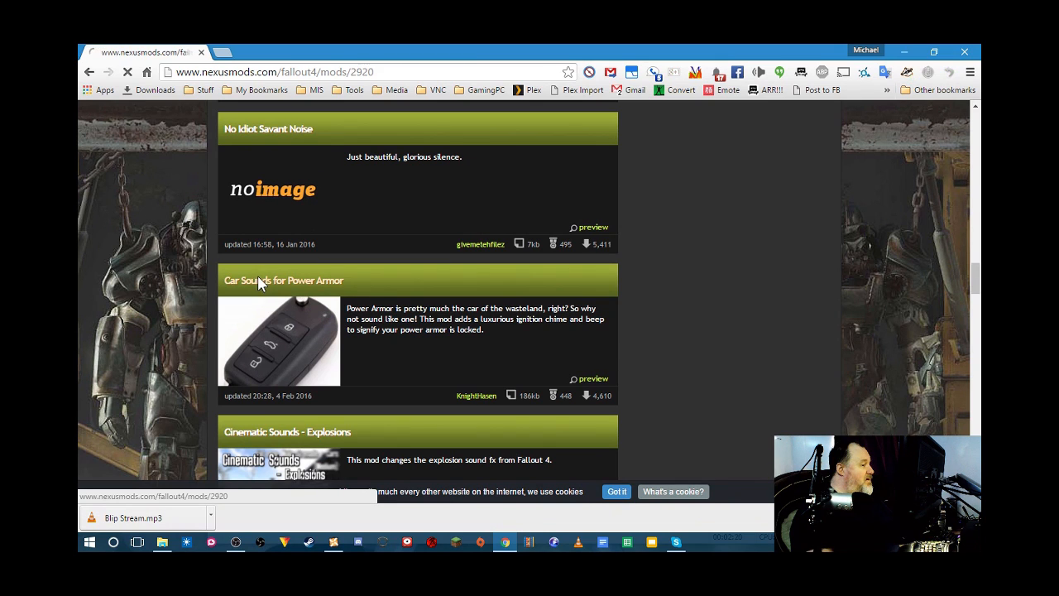
Open the Car Sounds for Power Armor page, view its description and videos, return to top
{"action": "left_click", "coordinate": [283, 280]}
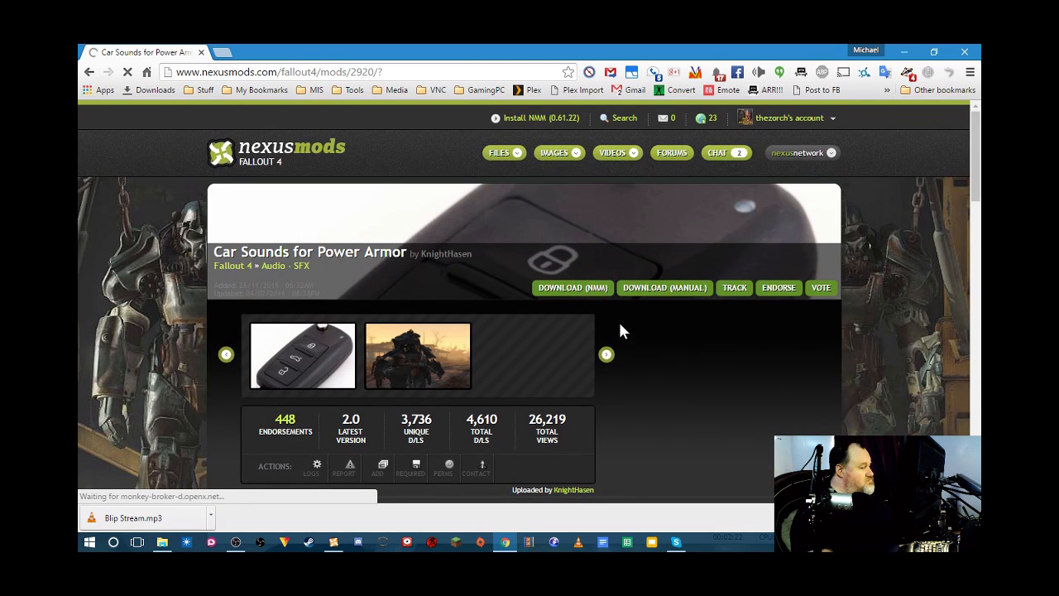
{"action": "scroll", "scroll_direction": "down", "scroll_amount": 3}
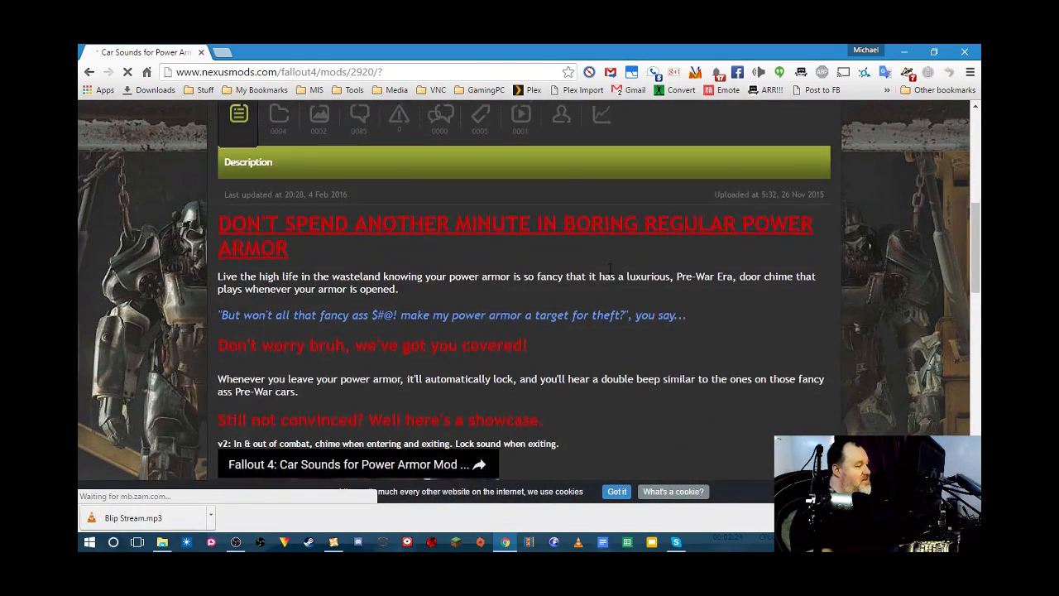
{"action": "scroll", "scroll_direction": "down", "scroll_amount": 3}
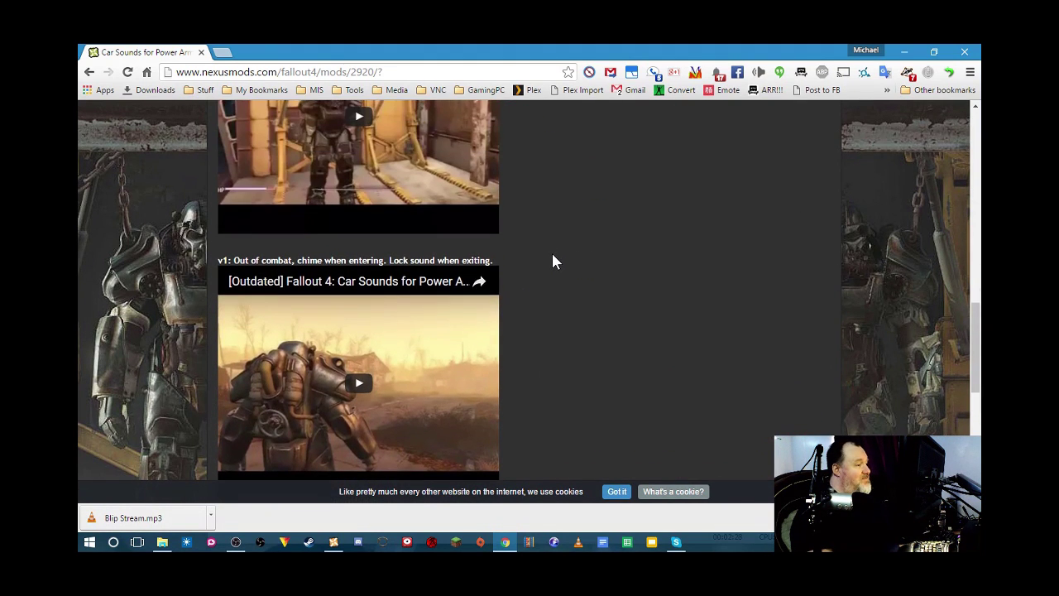
{"action": "scroll", "scroll_direction": "up", "scroll_amount": 3}
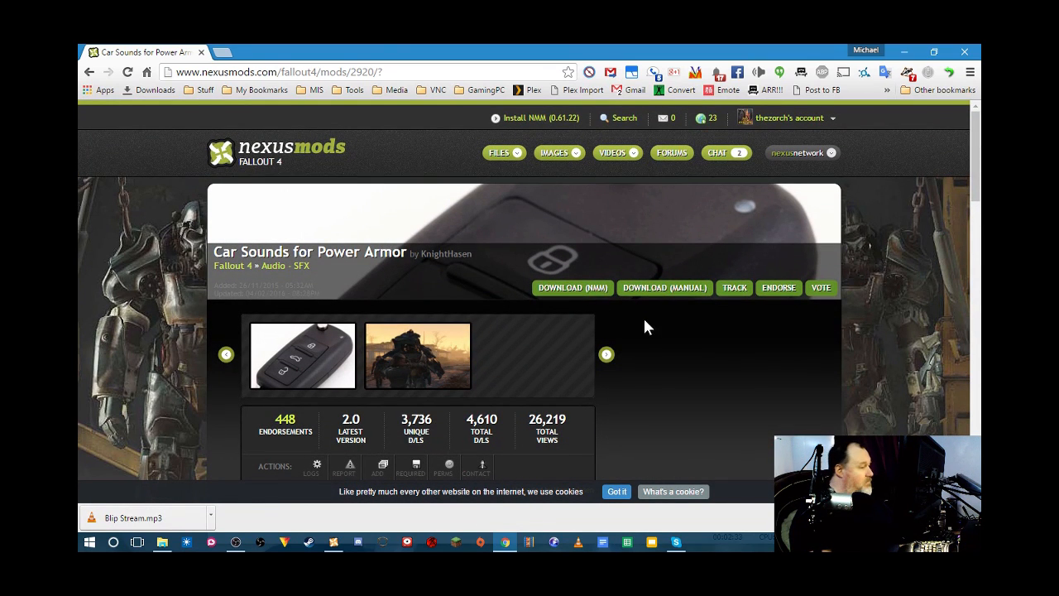
{"action": "mouse_move", "coordinate": [373, 296]}
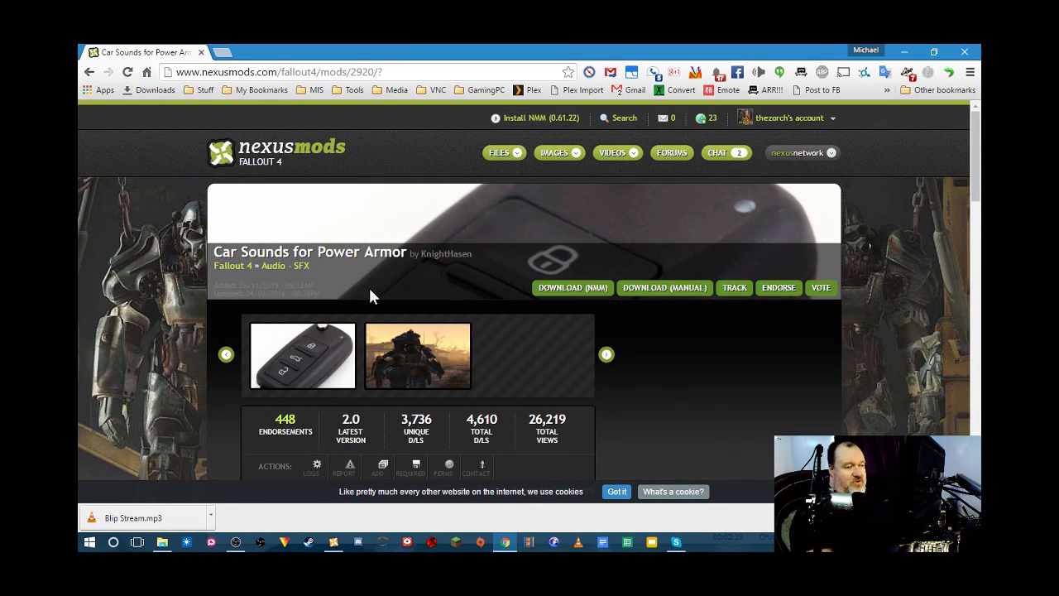
{"action": "mouse_move", "coordinate": [658, 294]}
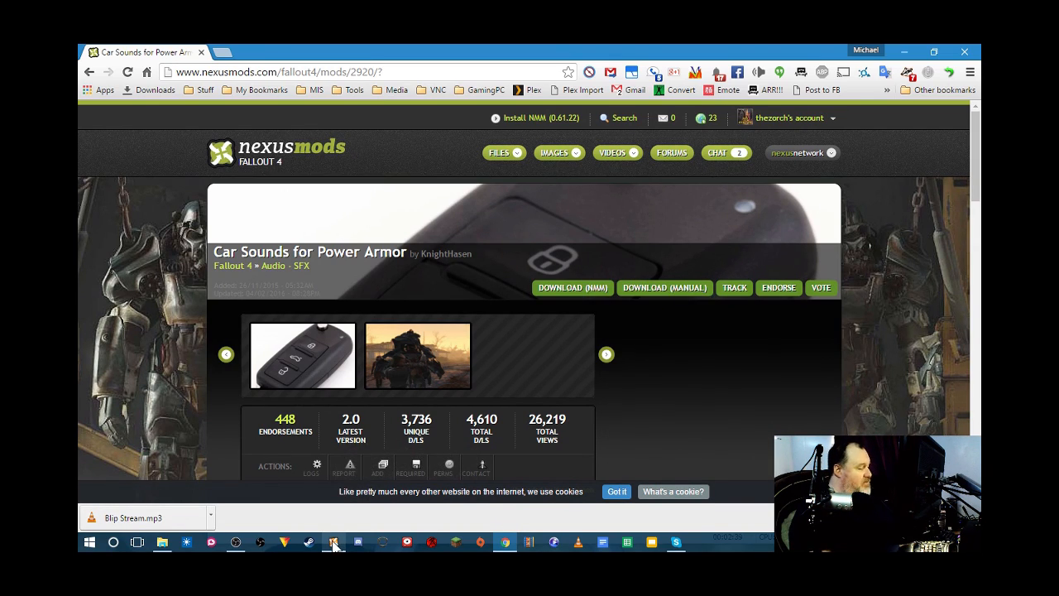
{"action": "left_click", "coordinate": [334, 542]}
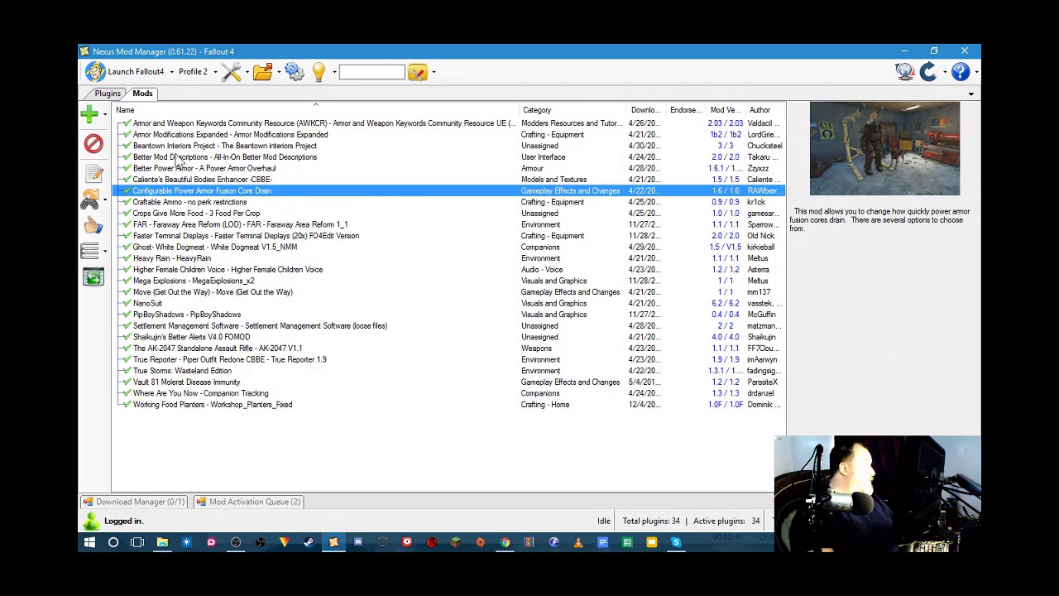
{"action": "mouse_move", "coordinate": [89, 116]}
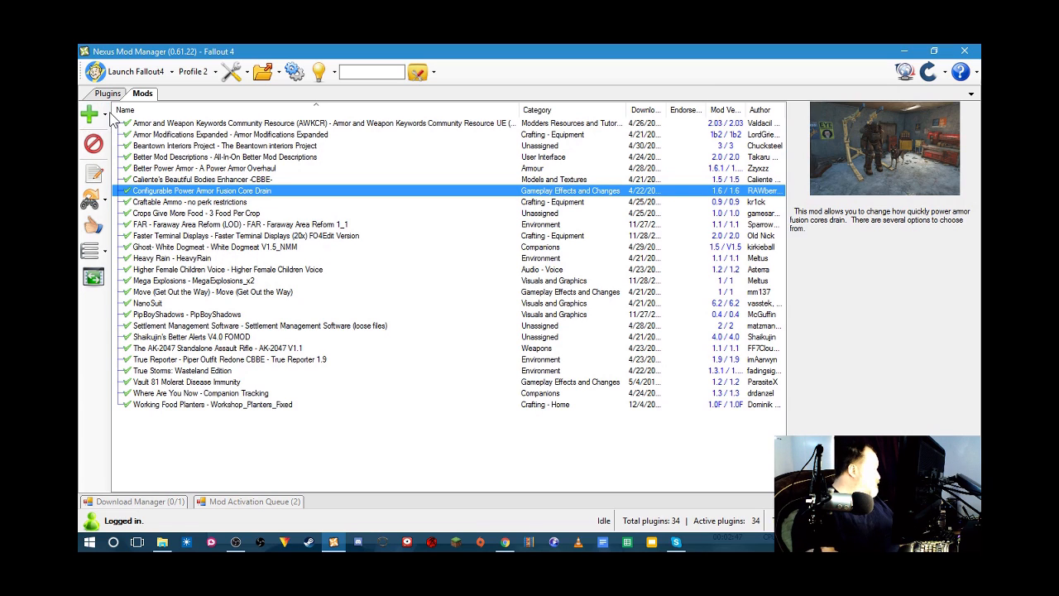
{"action": "left_click", "coordinate": [90, 115]}
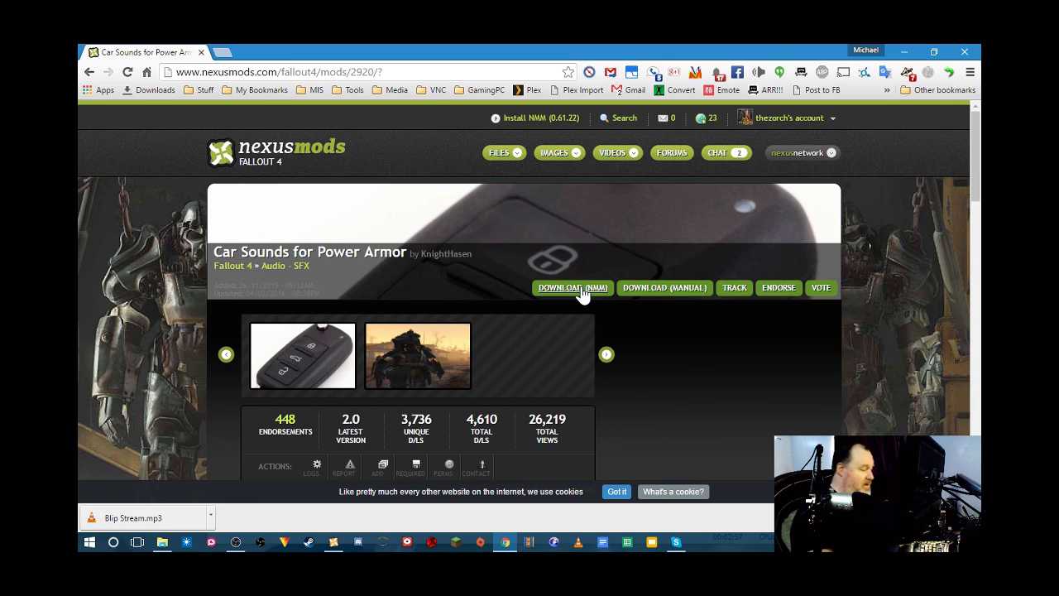
{"action": "mouse_move", "coordinate": [574, 289]}
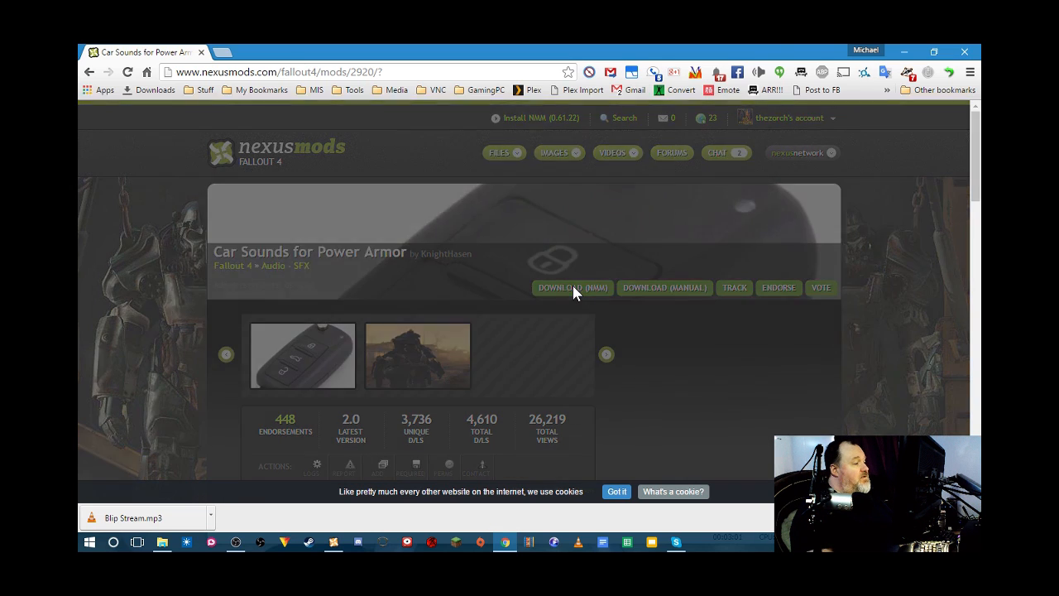
Start the DOWNLOAD (NMM) for Car Sounds for Power Armor and approve Launch Application
{"action": "left_click", "coordinate": [572, 287]}
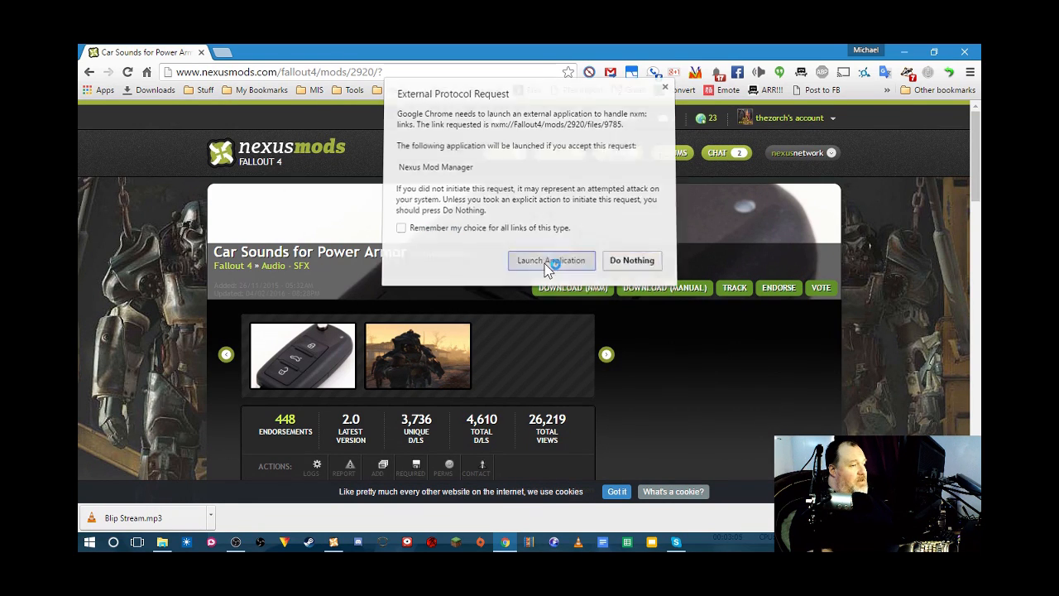
{"action": "left_click", "coordinate": [551, 260]}
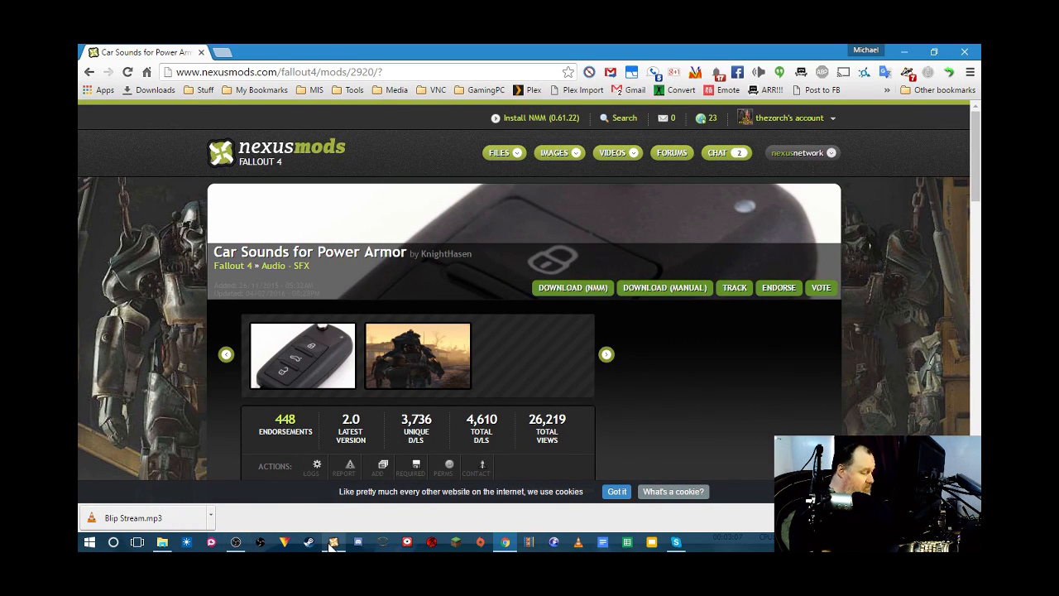
Bring up Nexus Mod Manager and select the new Car Sounds for Power Armor mod row
{"action": "left_click", "coordinate": [330, 542]}
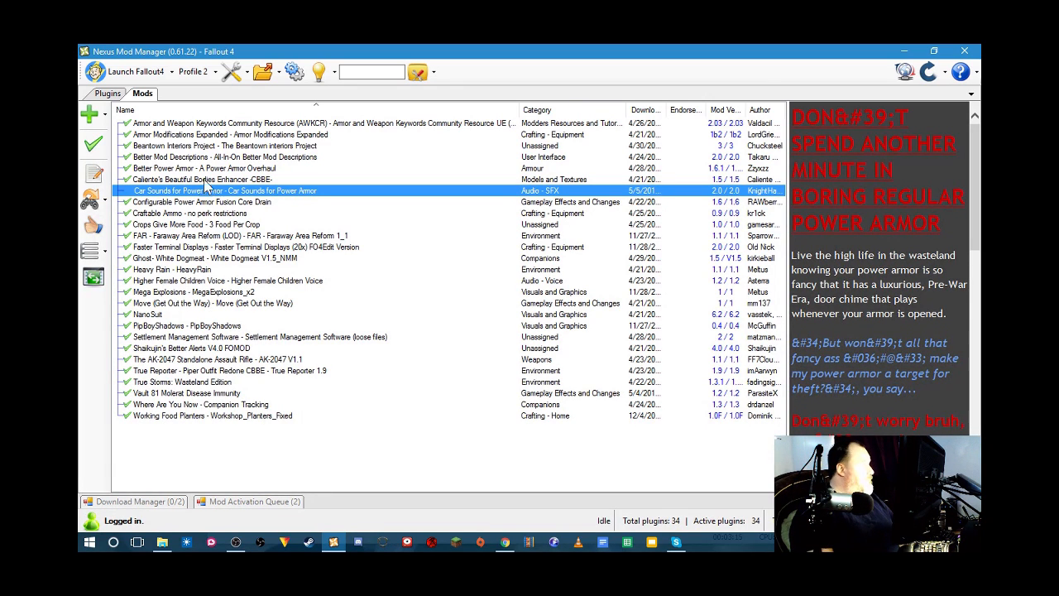
{"action": "left_click", "coordinate": [86, 146]}
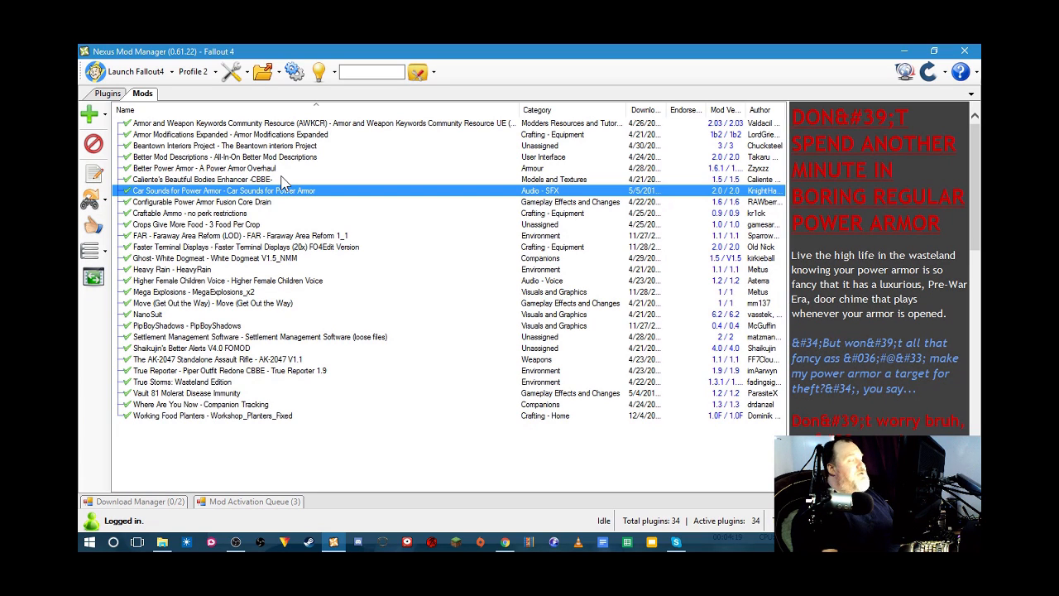
{"action": "mouse_move", "coordinate": [291, 174]}
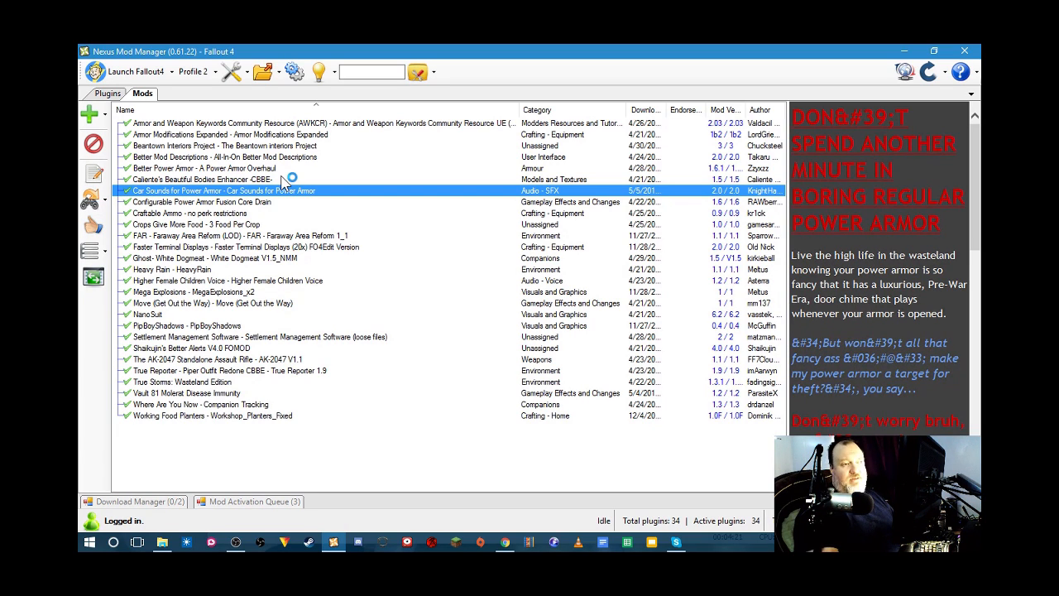